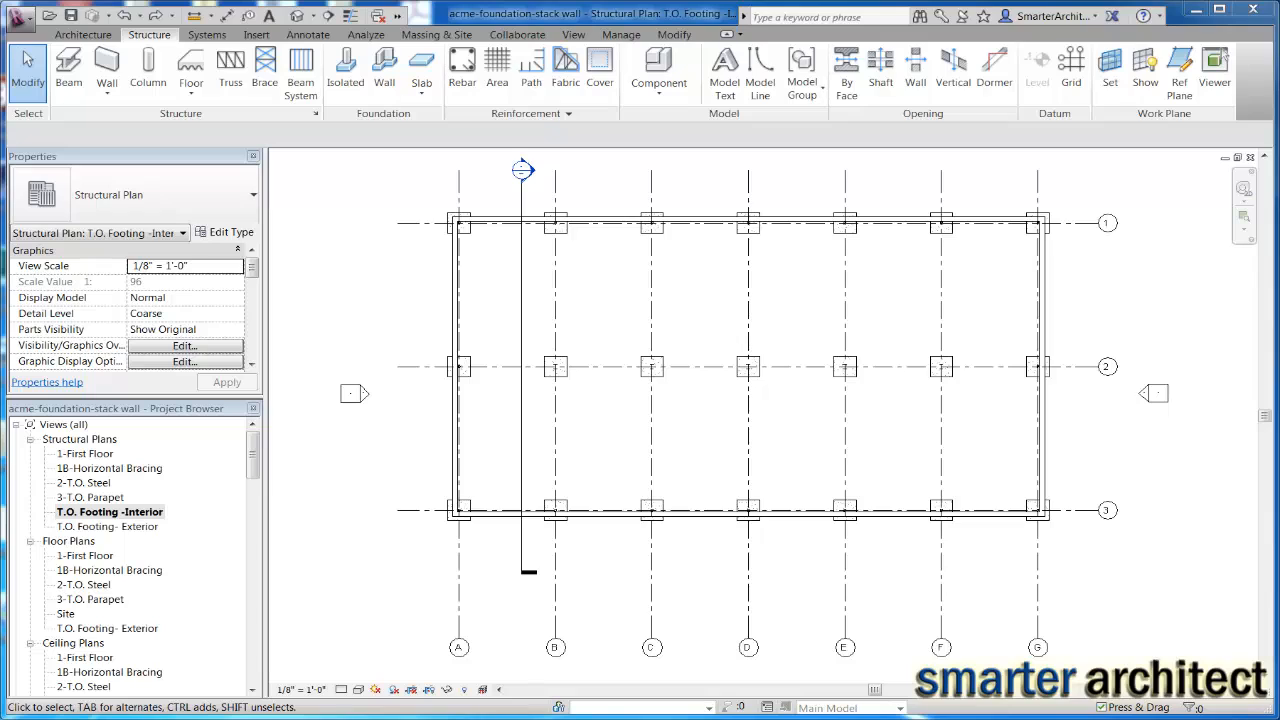
mouse_move(723, 360)
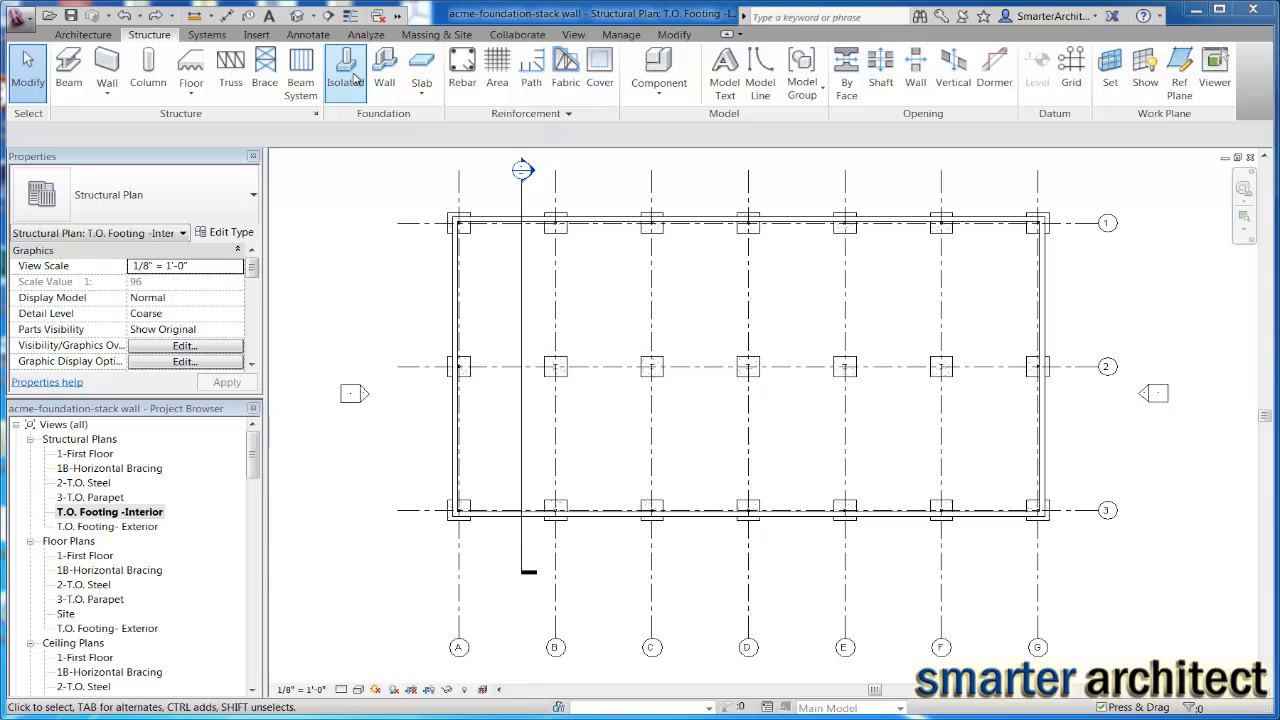
Launch the Isolated foundation tool on the T.O. Footing - Interior plan with a pad type
left_click(345, 70)
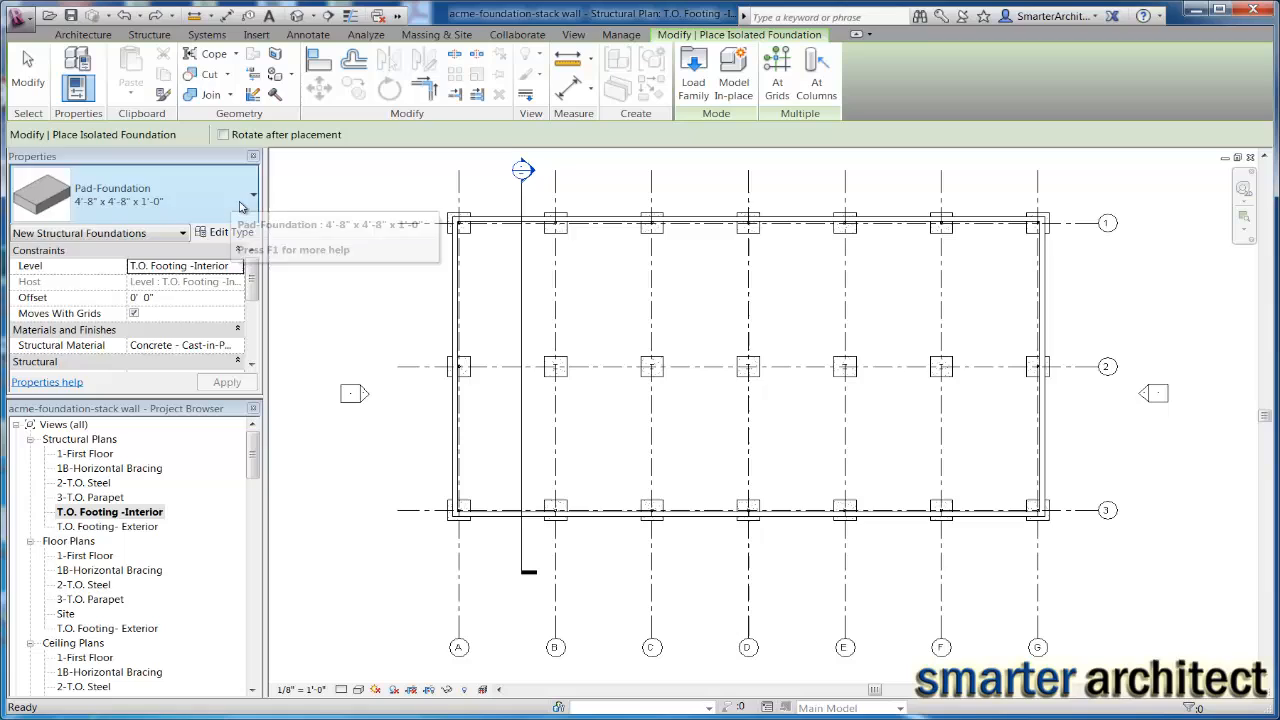
left_click(252, 195)
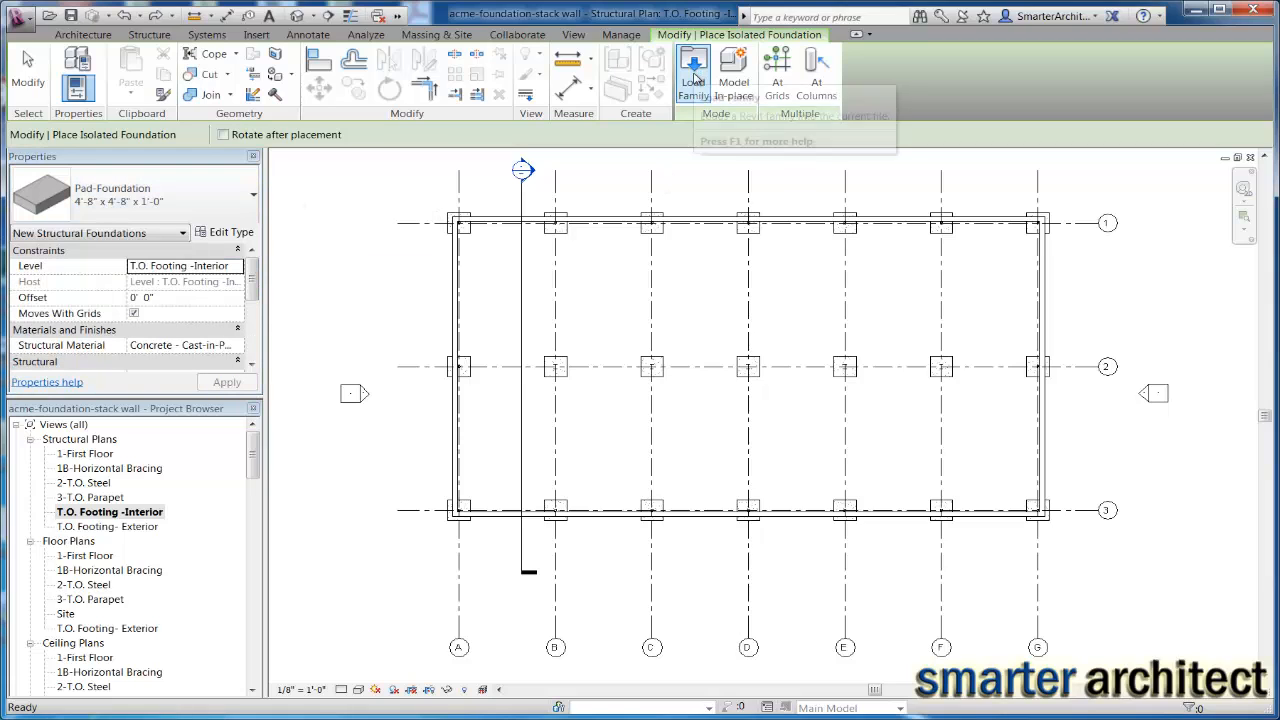
mouse_move(694, 70)
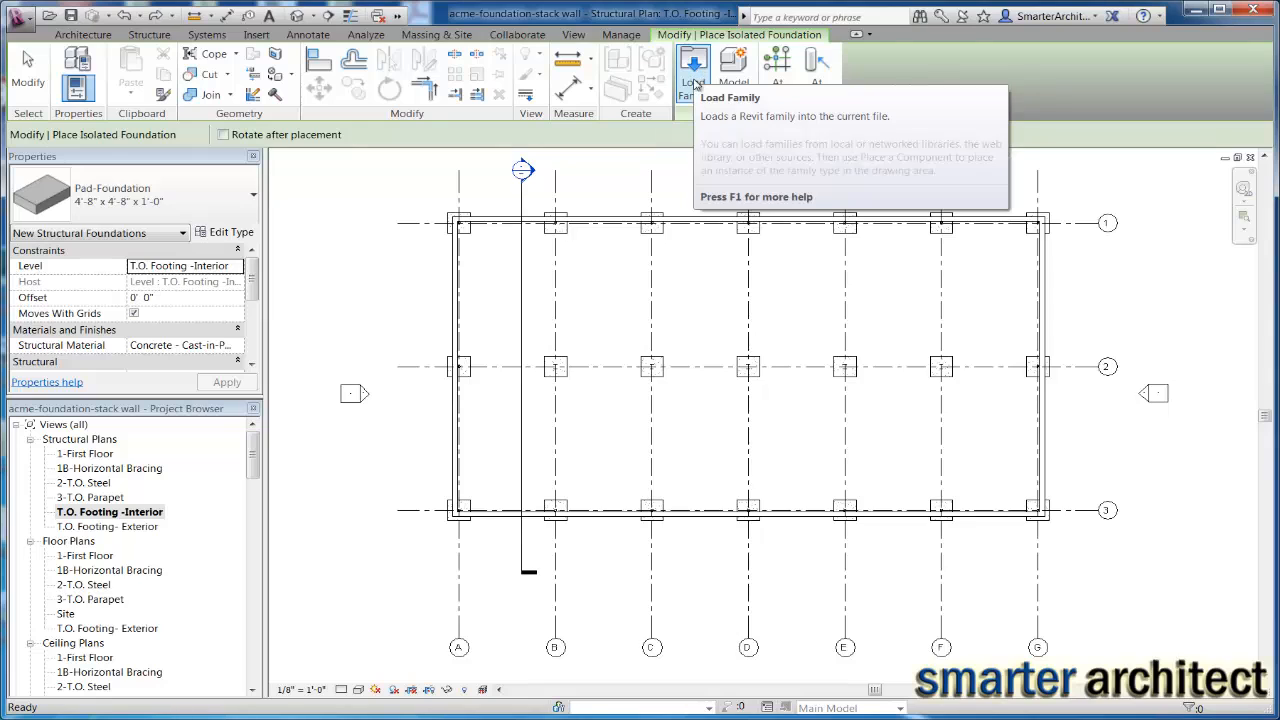
Load Pier-Foundation from the Structural Foundations library as the 72" x 48" x 18" type
left_click(693, 65)
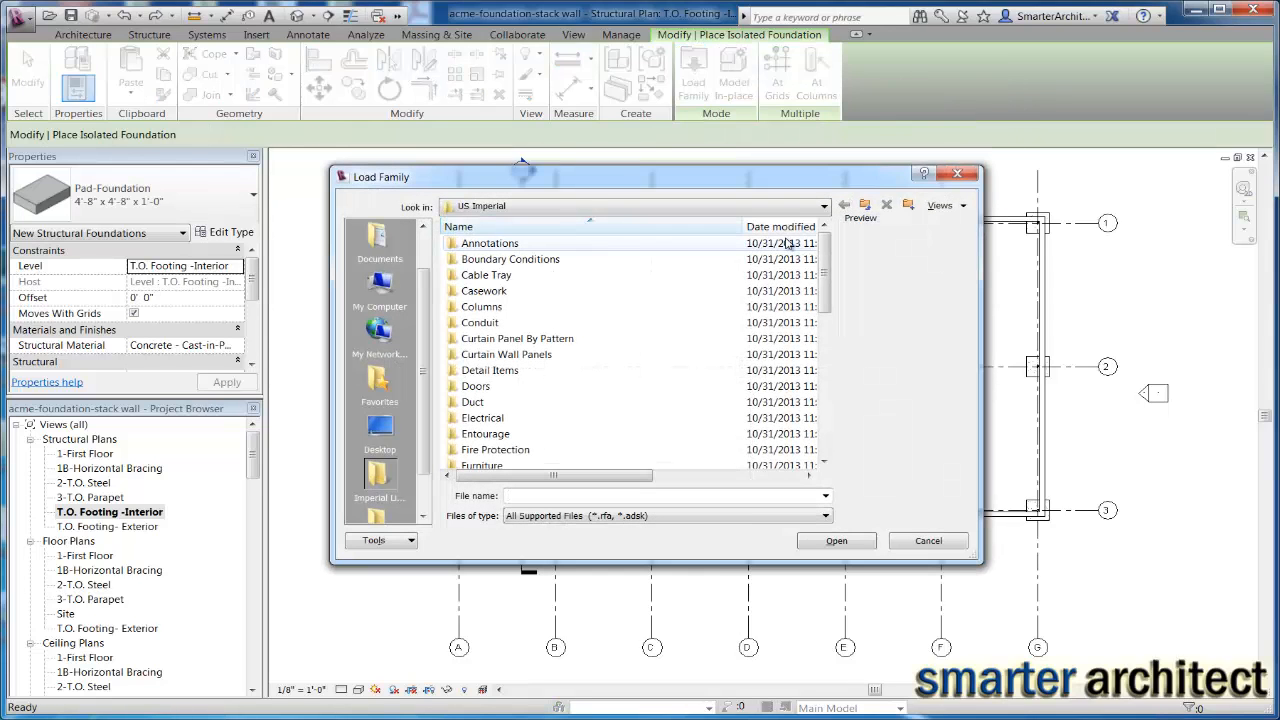
scroll("down", 3)
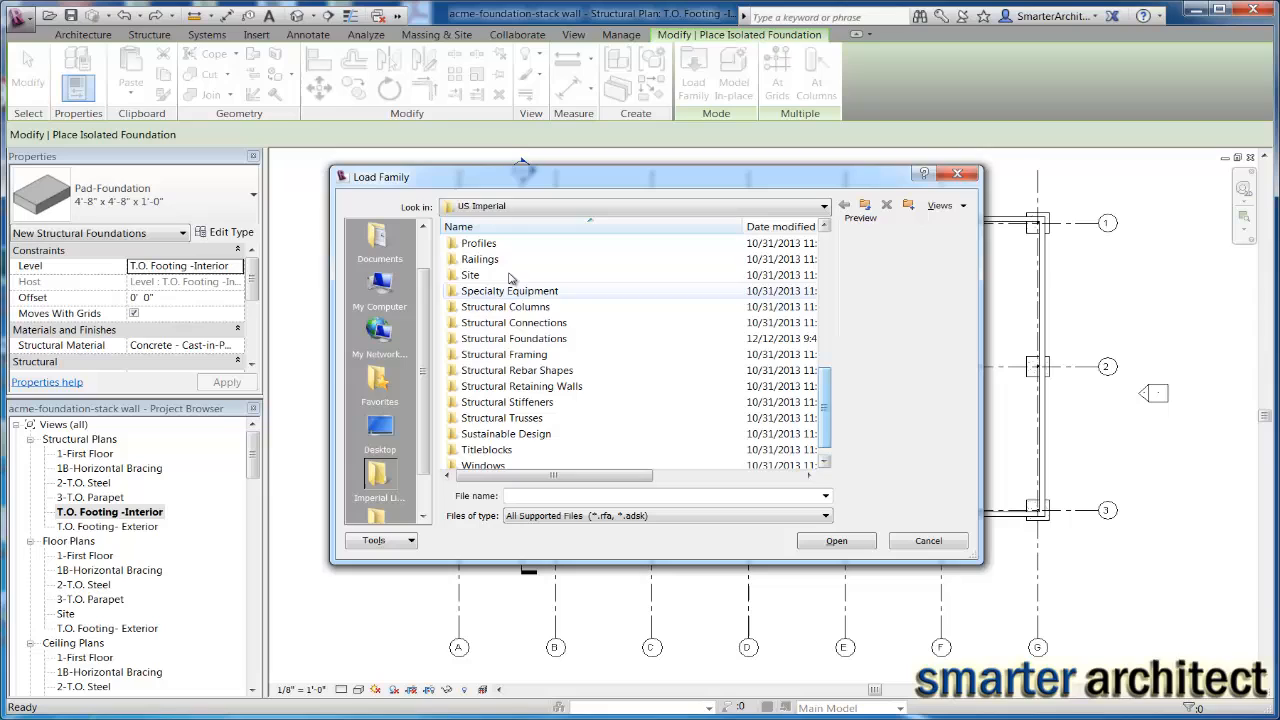
double_click(514, 338)
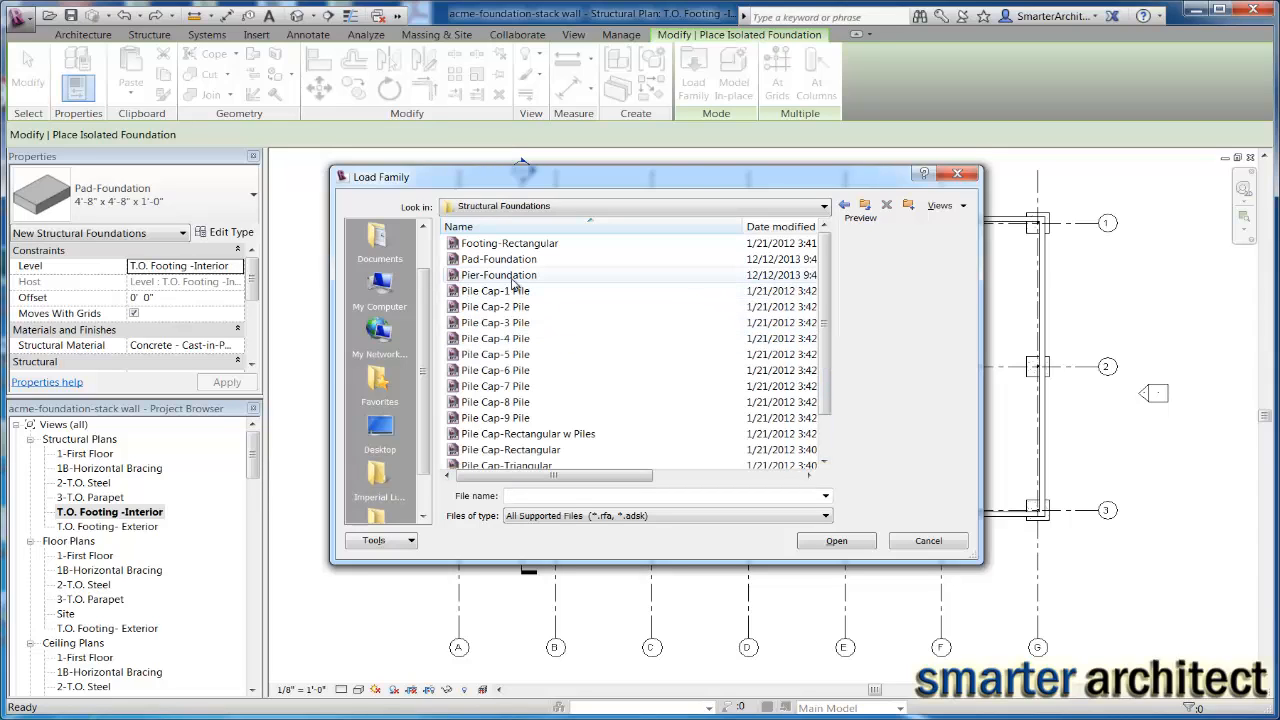
left_click(499, 275)
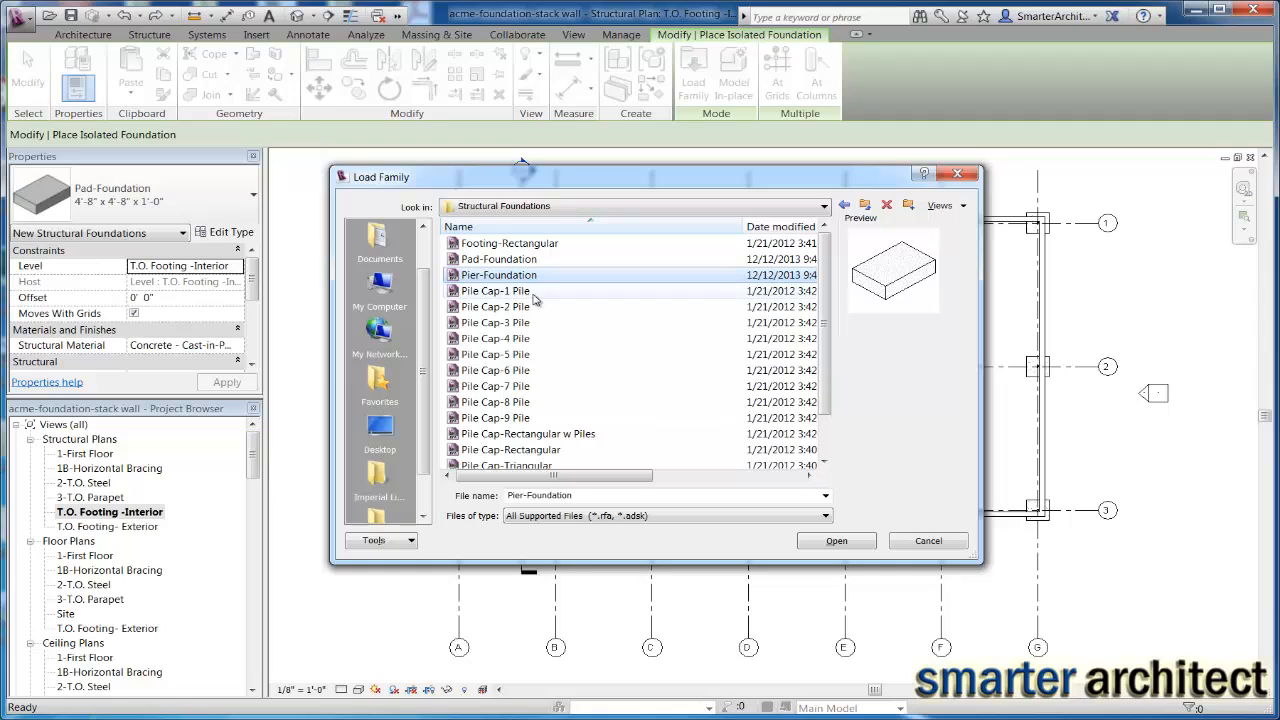
mouse_move(585, 243)
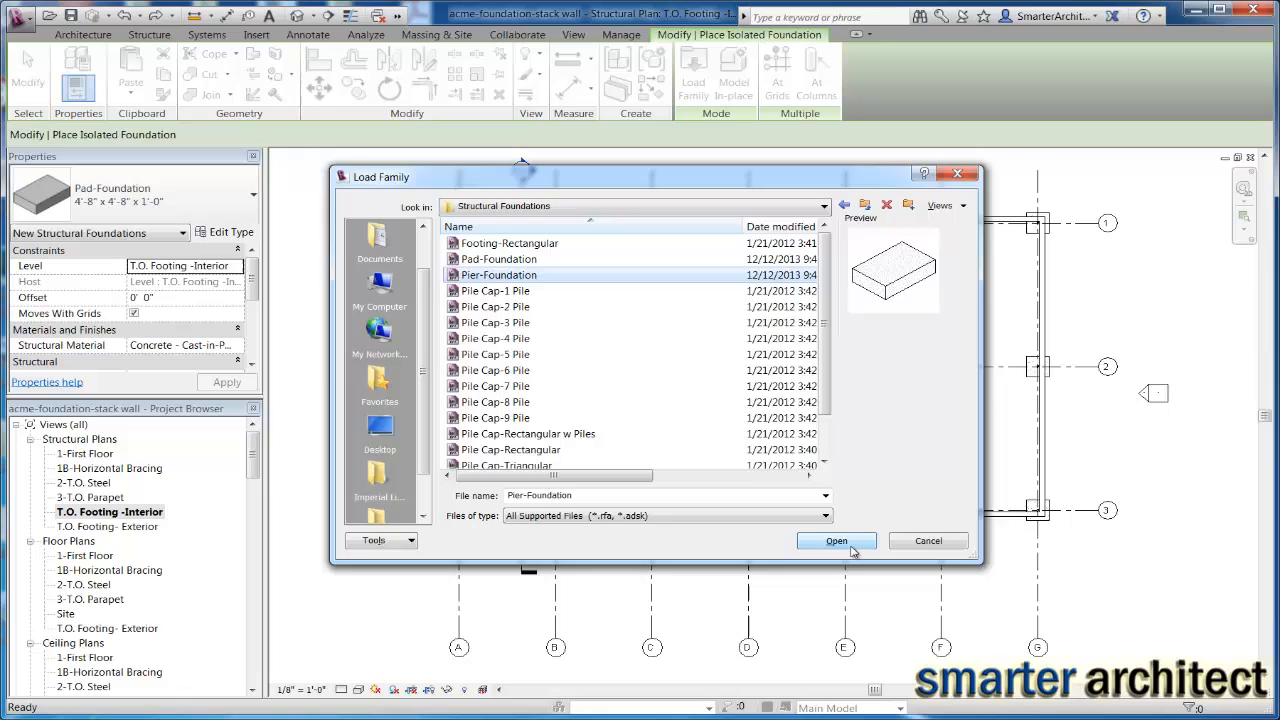
left_click(837, 540)
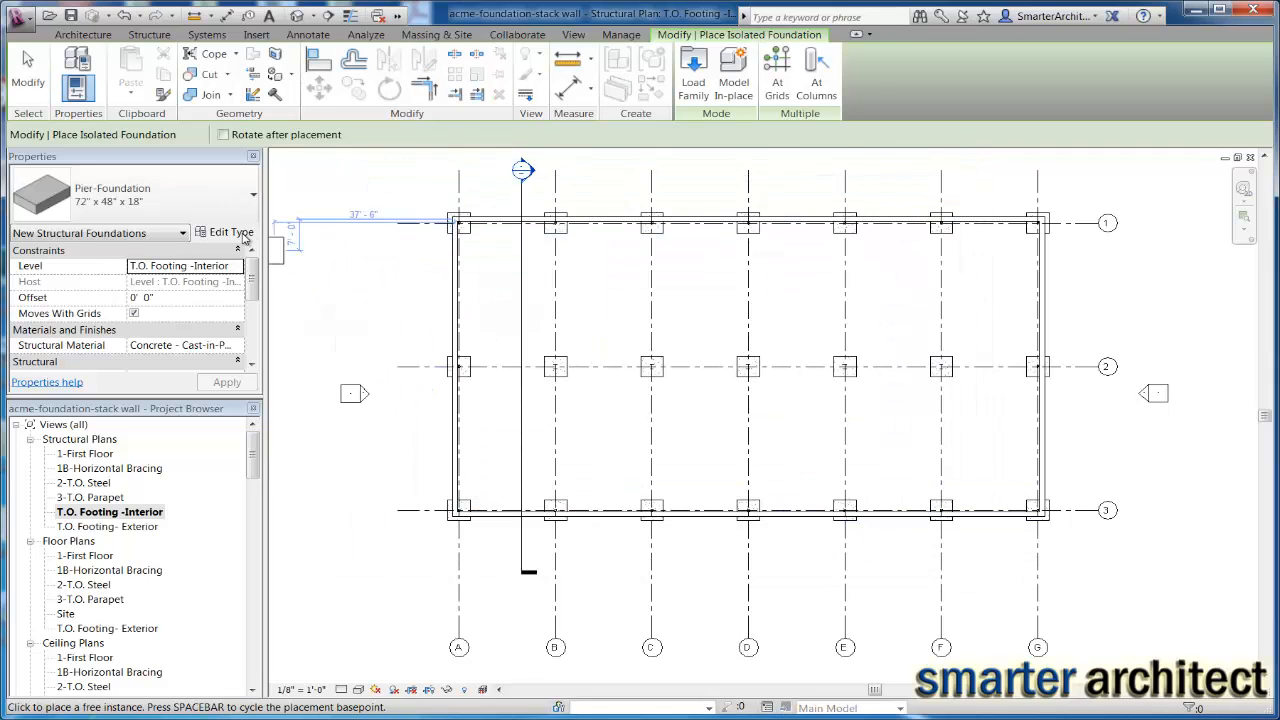
In Type Properties, rename the 72" x 48" x 18" pier type to 16" x 16" x 4'-0"
left_click(230, 232)
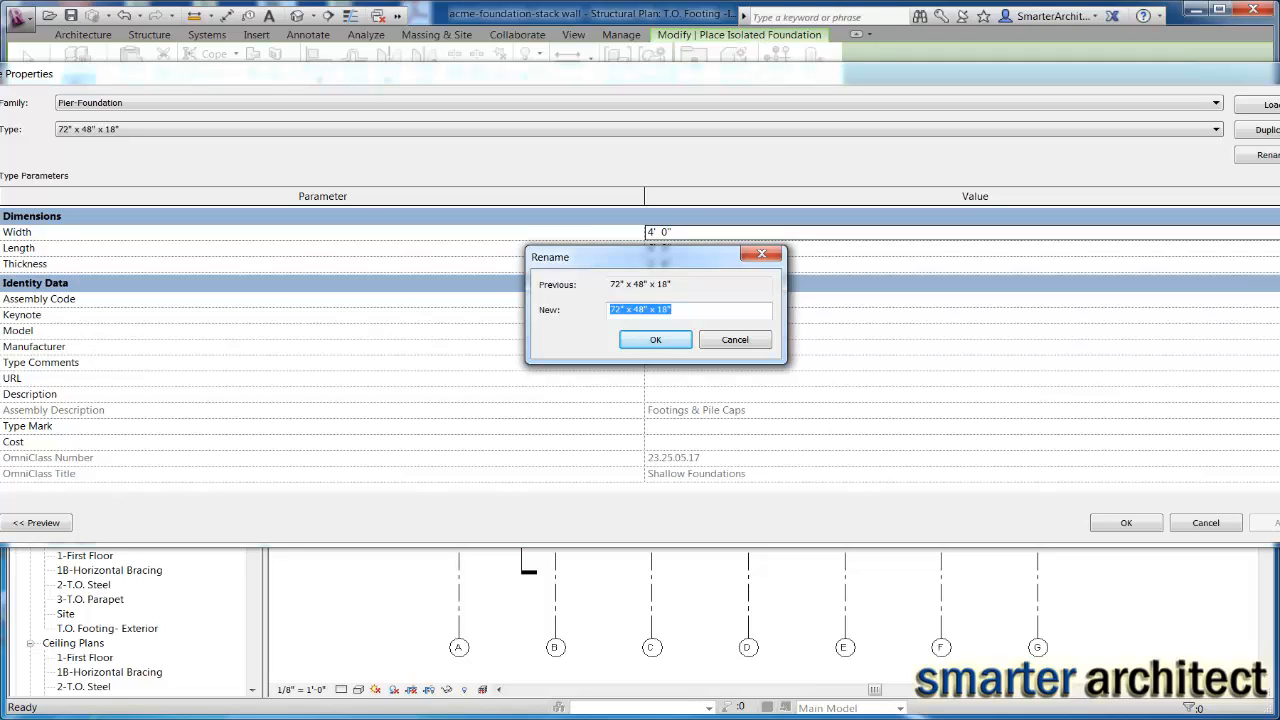
mouse_move(1120, 110)
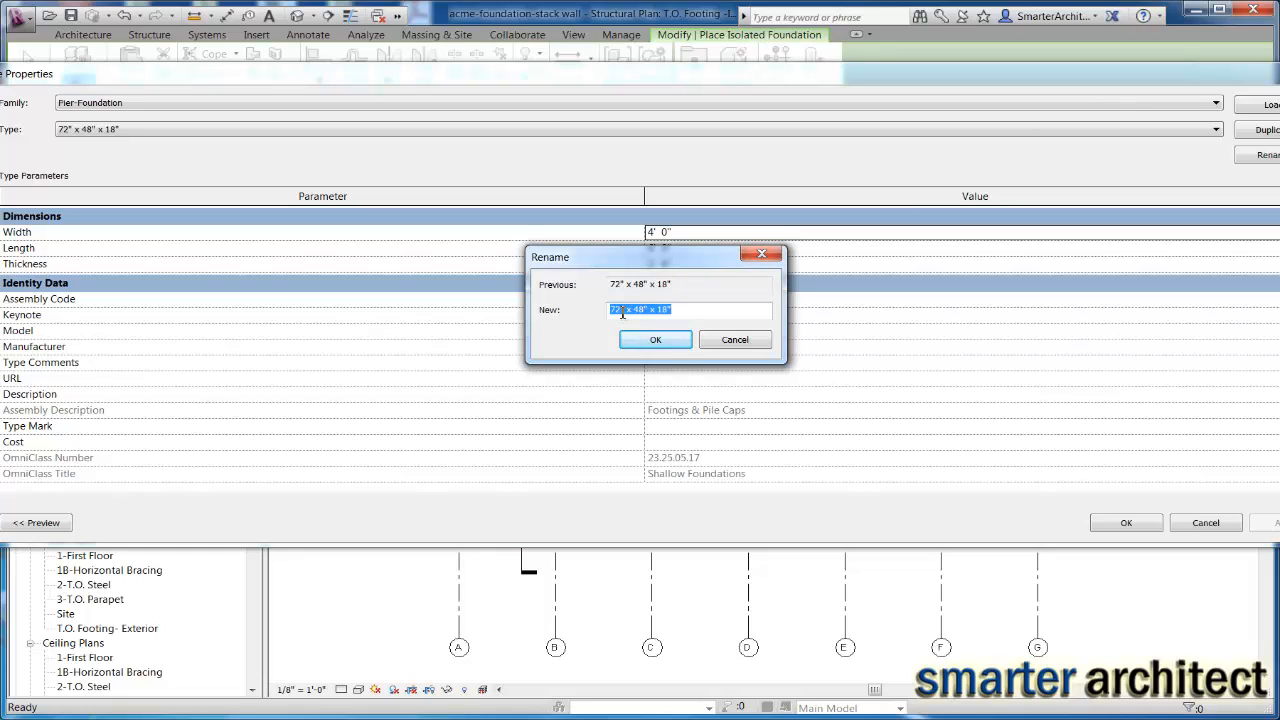
left_click(612, 309)
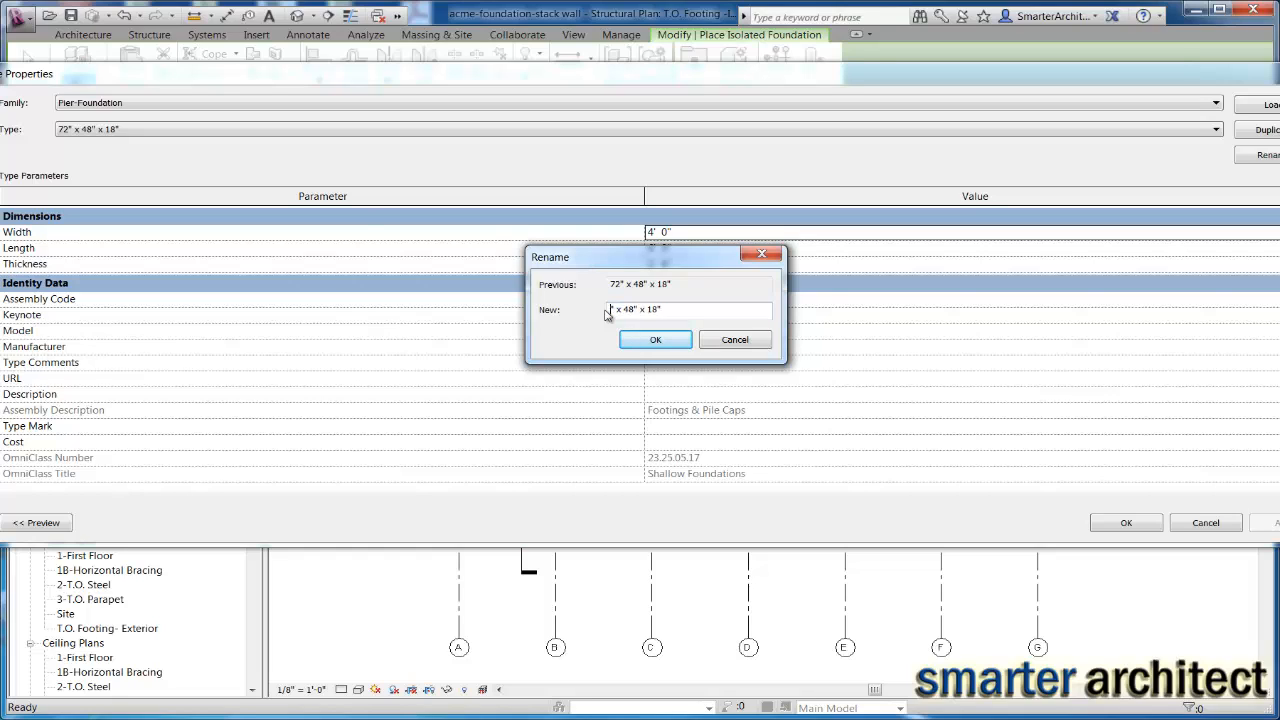
type("16")
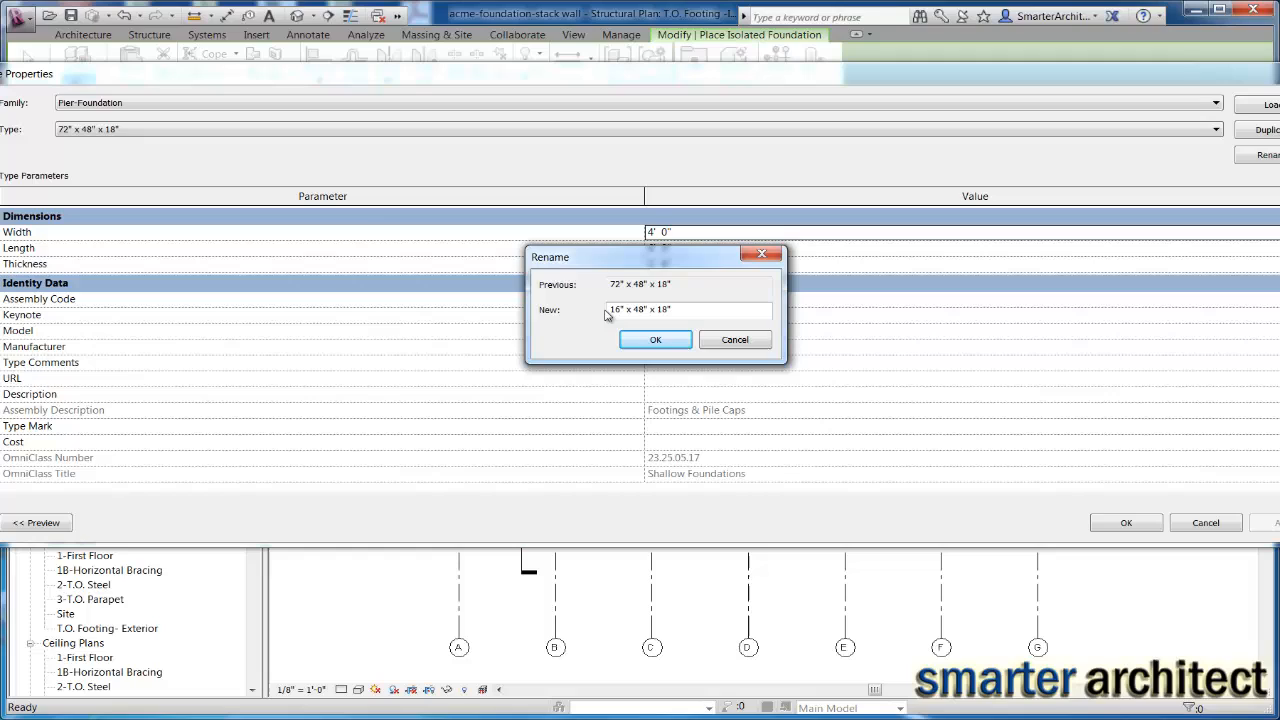
type("4")
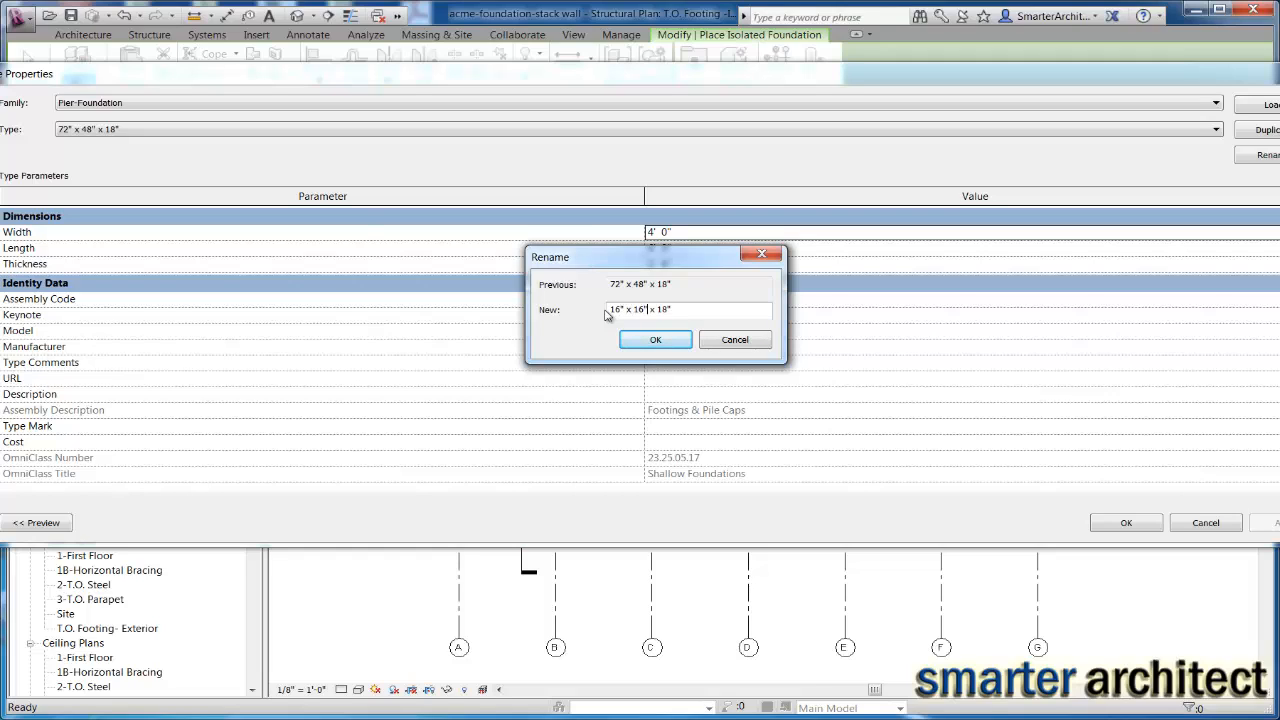
type("4'-0")
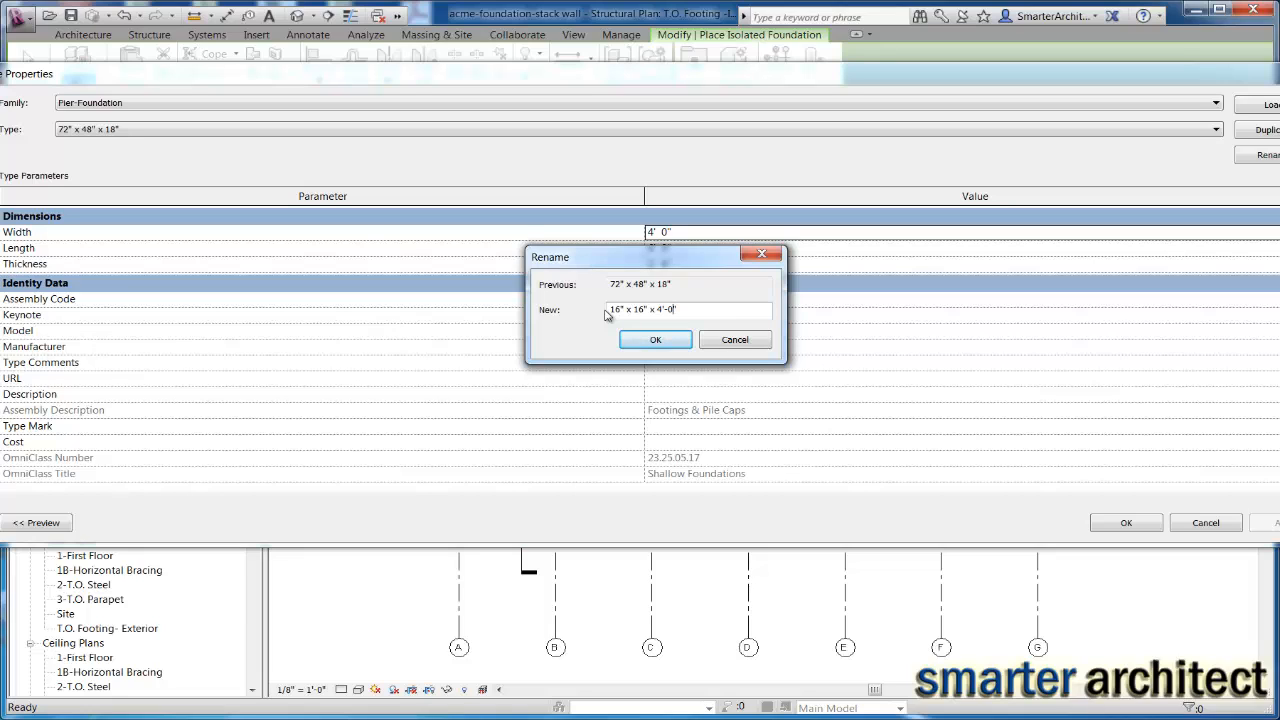
left_click(655, 339)
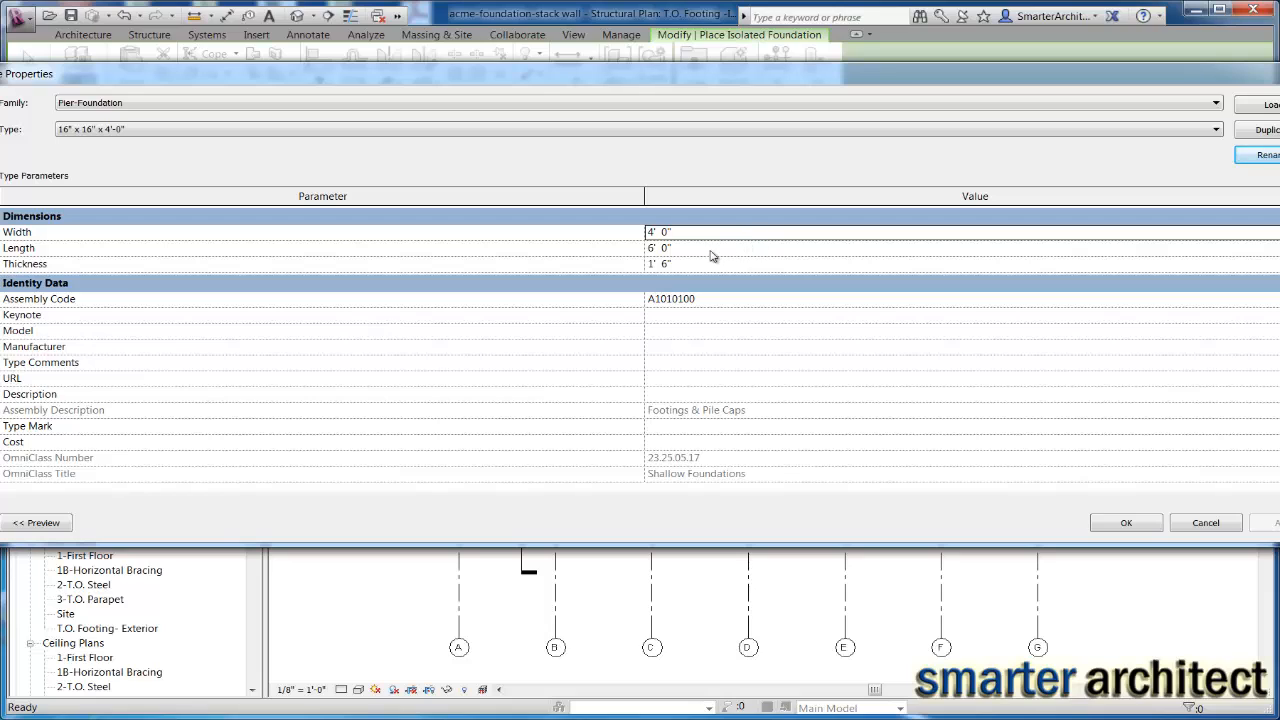
Set the pier type's Width and Length to 1' 4" and Thickness to 4' 0"
left_click(659, 232)
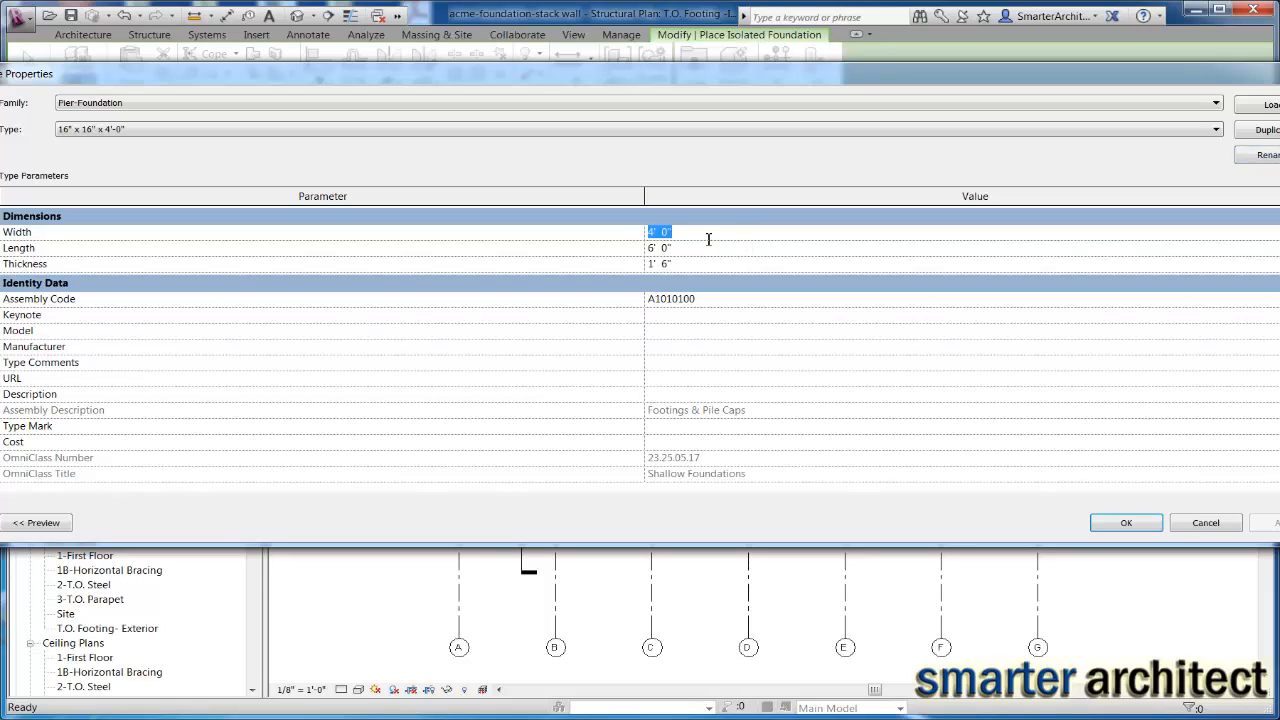
type("1' 4\"")
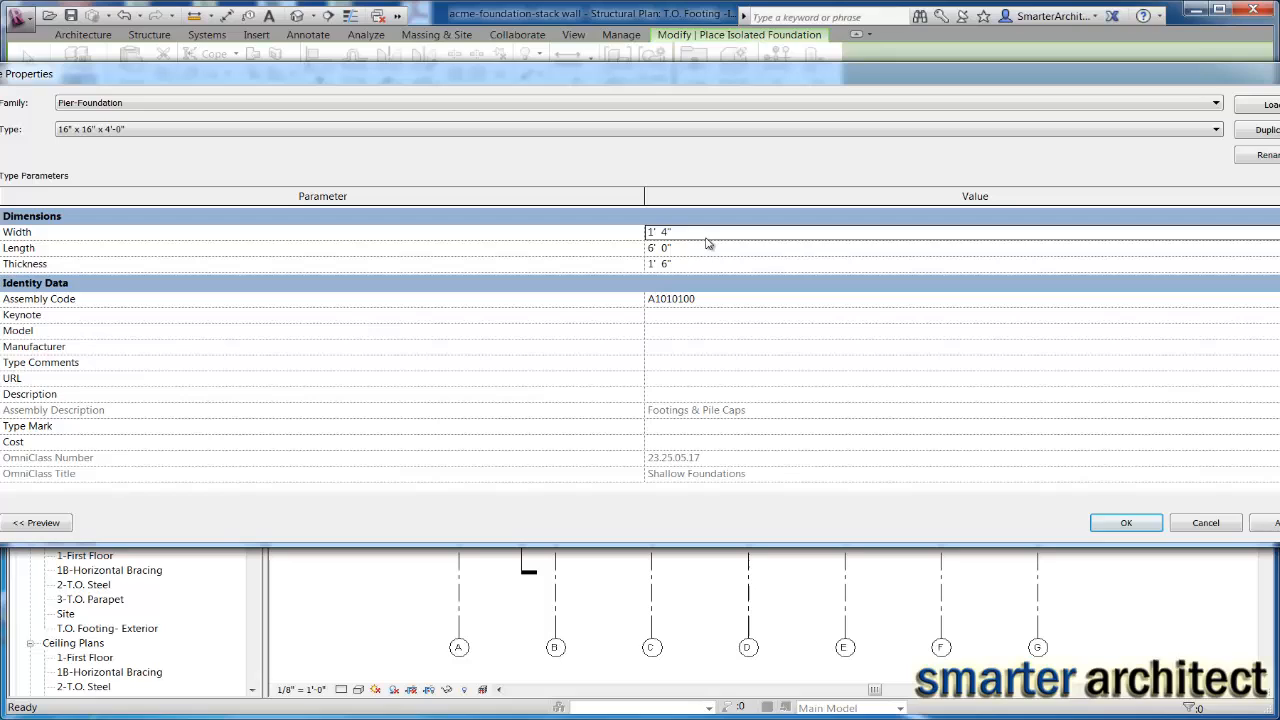
type("16")
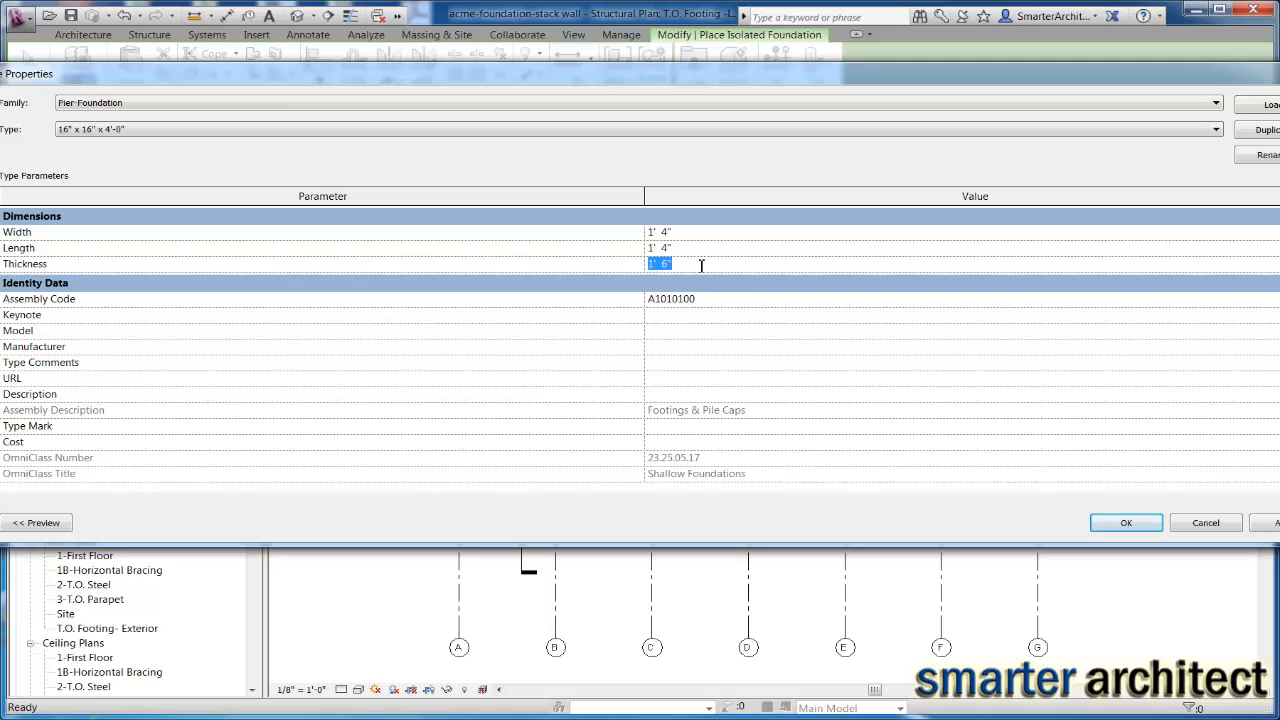
type("4")
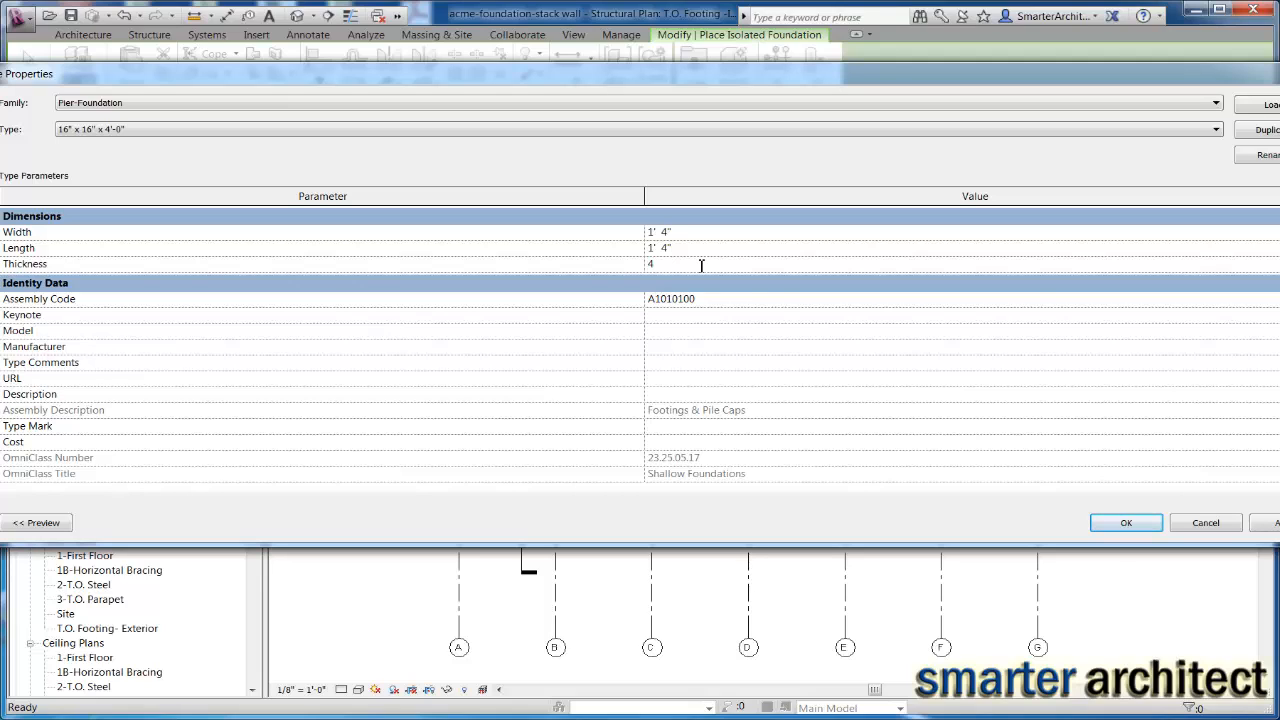
type("4' 0\"")
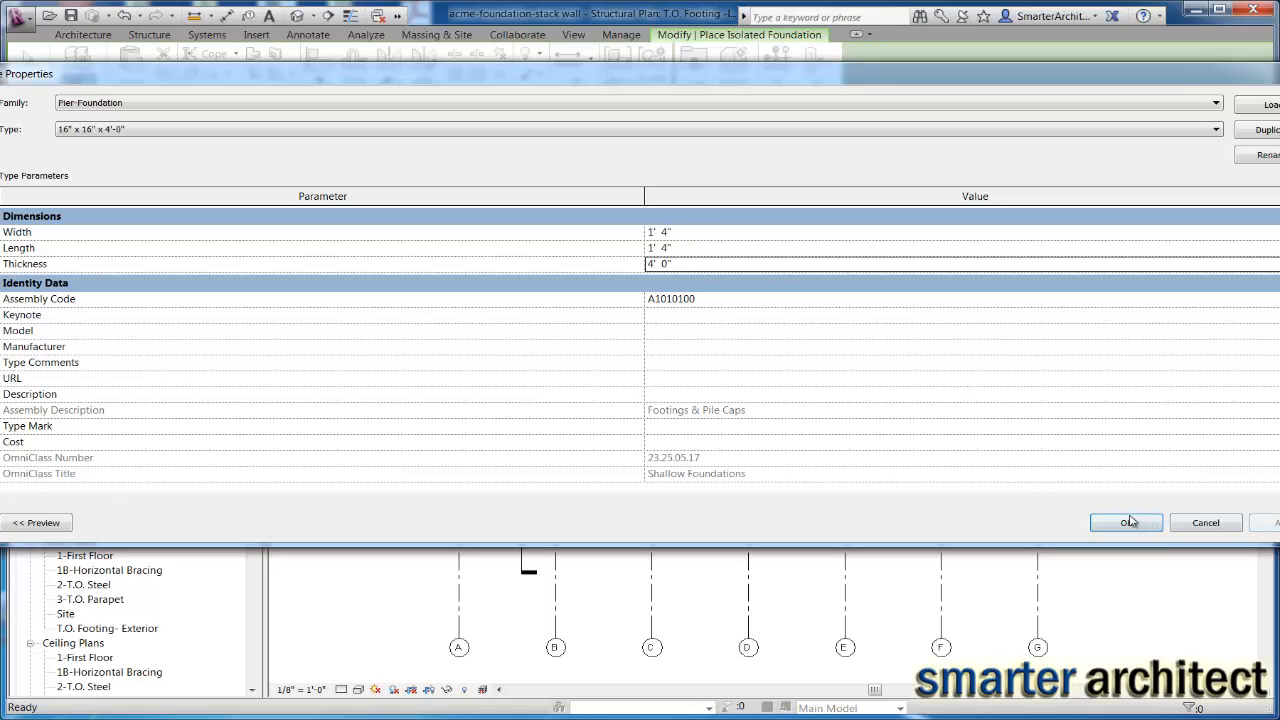
left_click(1126, 522)
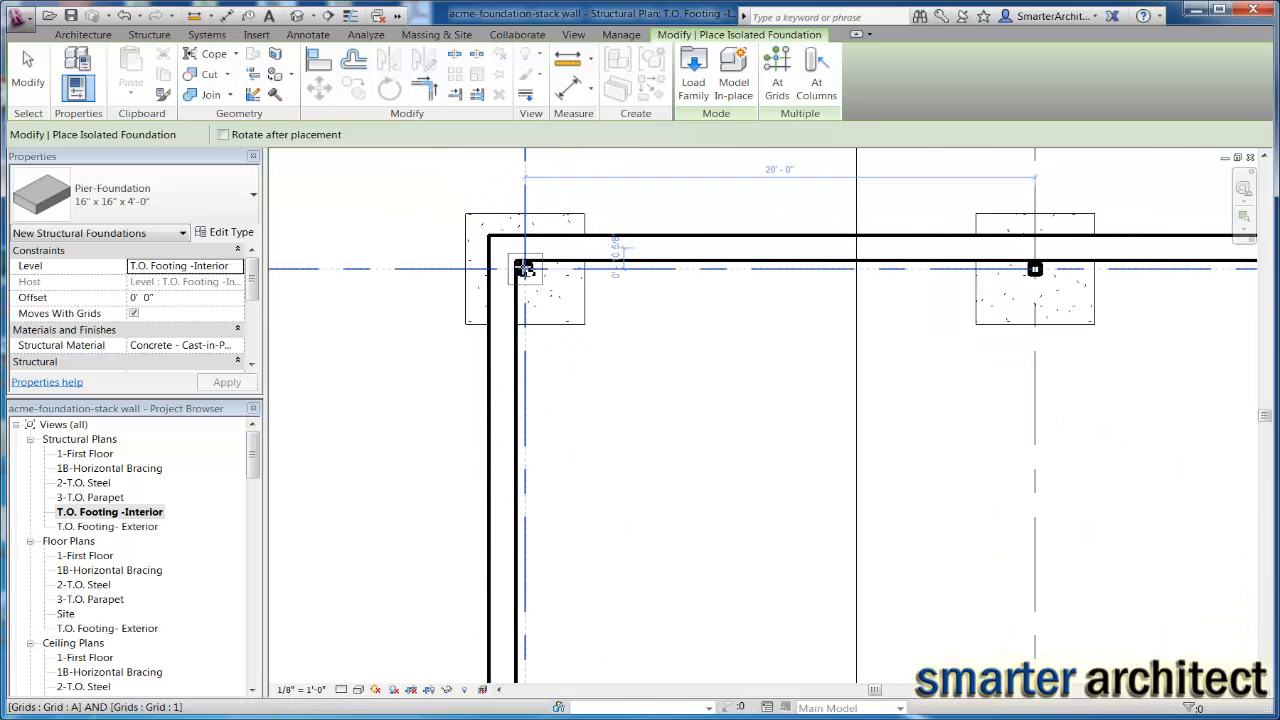
mouse_move(525, 270)
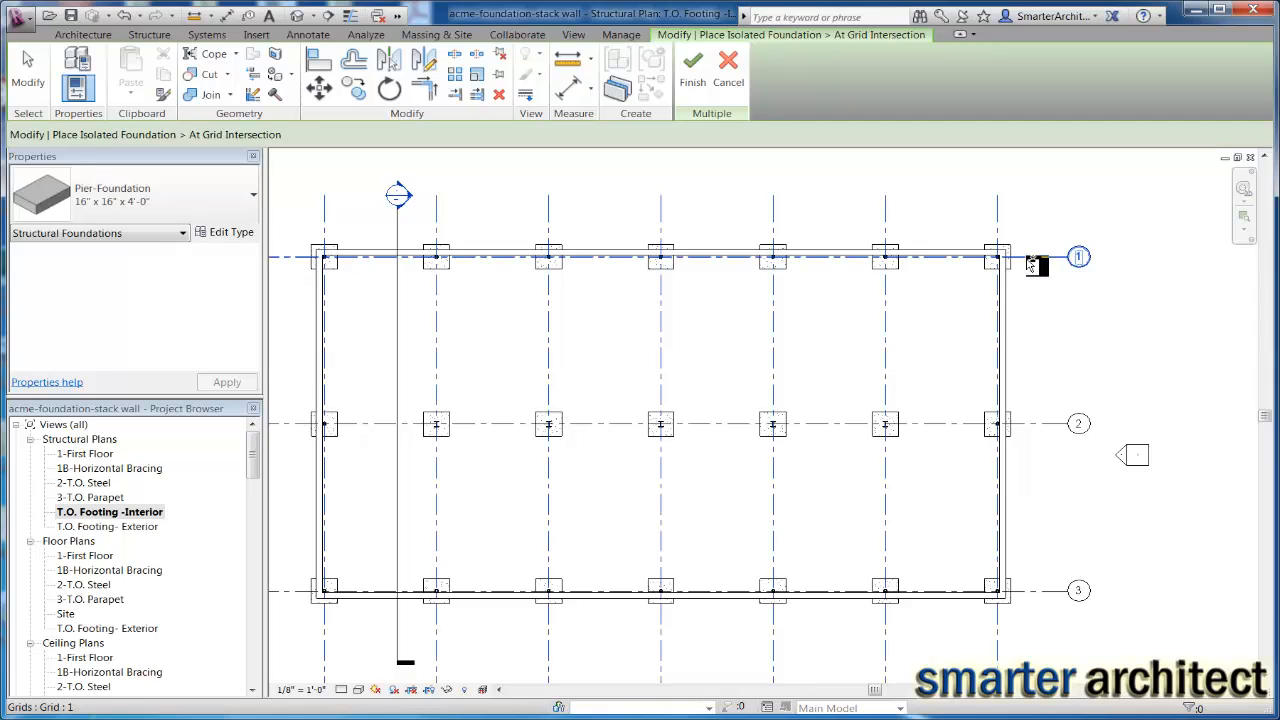
mouse_move(1035, 265)
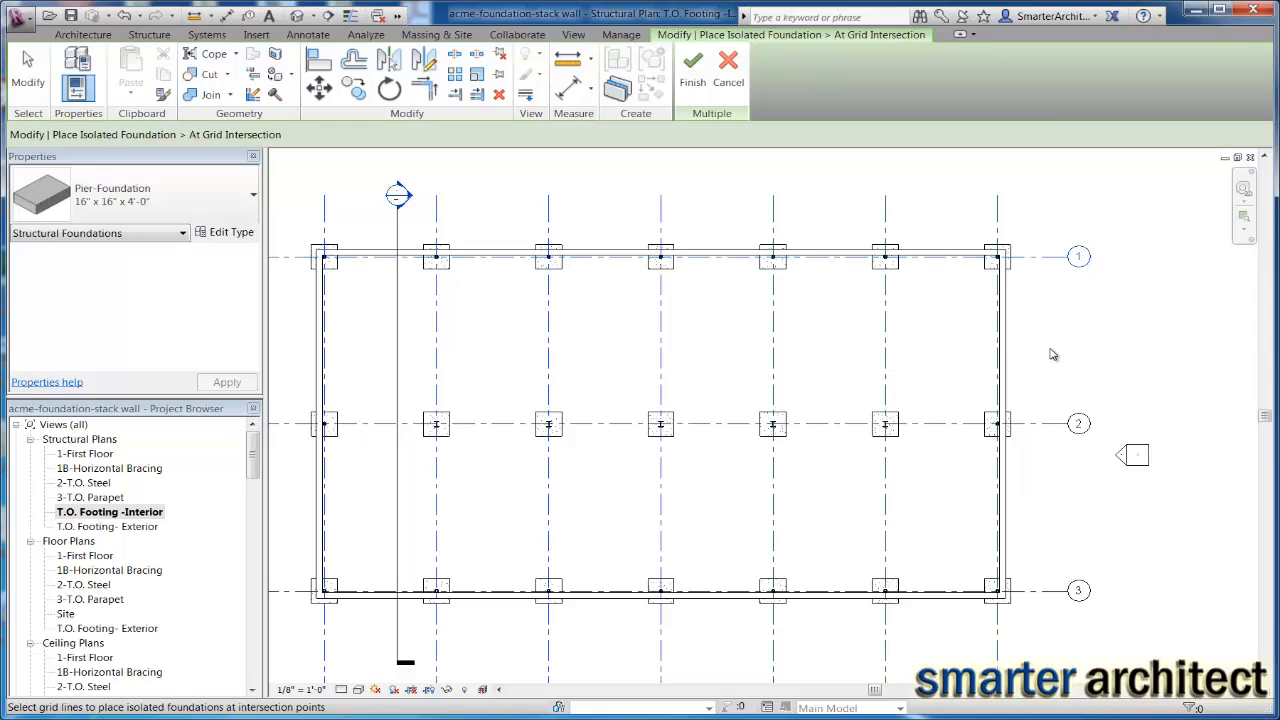
mouse_move(1047, 324)
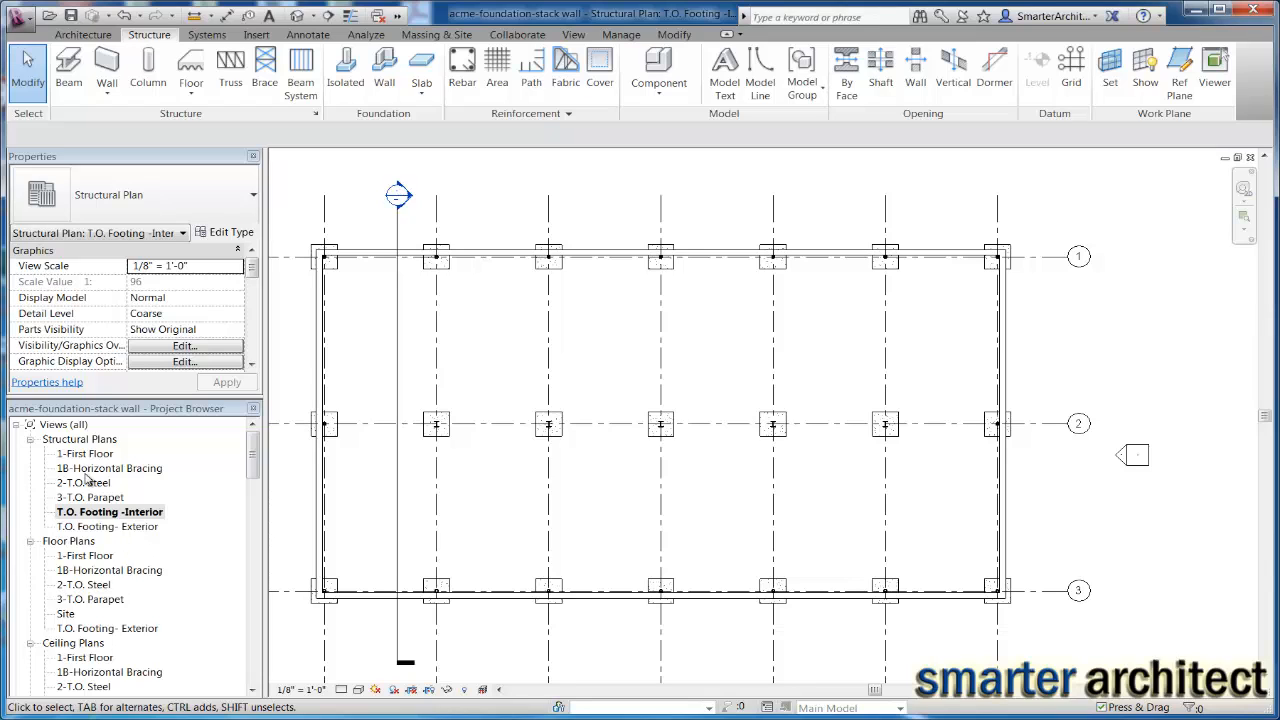
Open the 1-First Floor plan and start placing the 16" x 16" x 4'-0" pier foundation
double_click(90, 453)
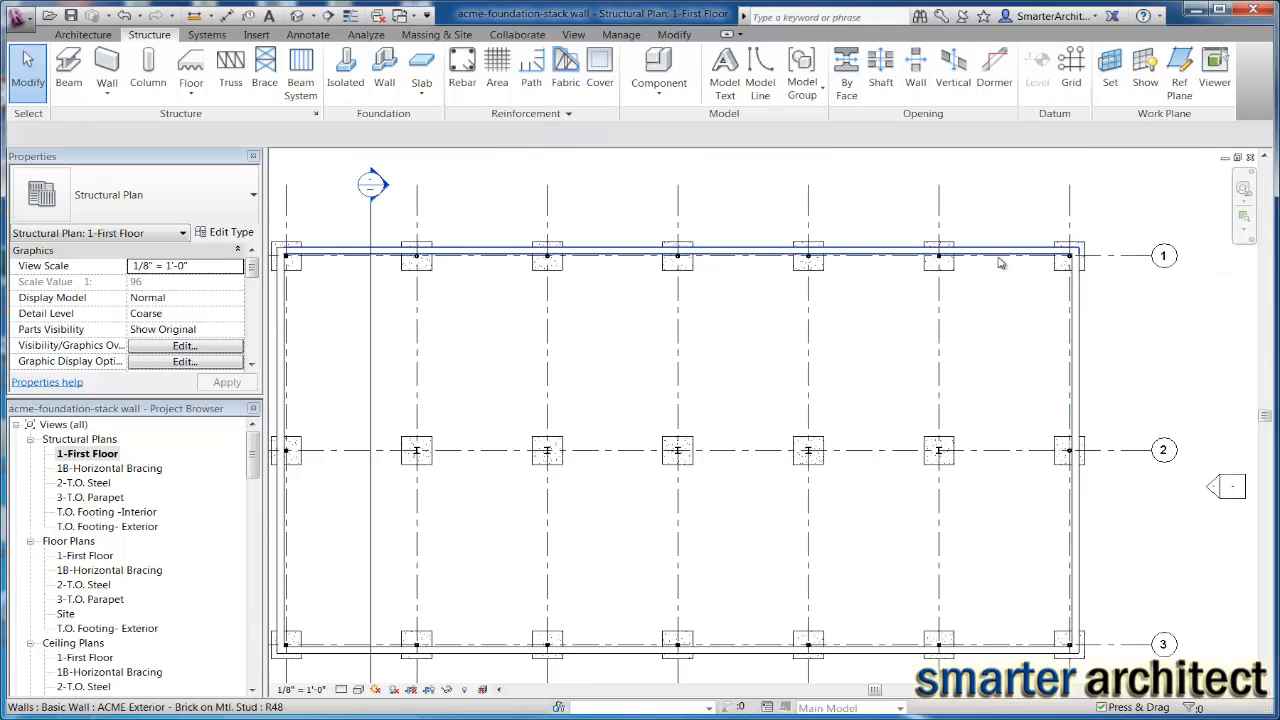
left_click(345, 70)
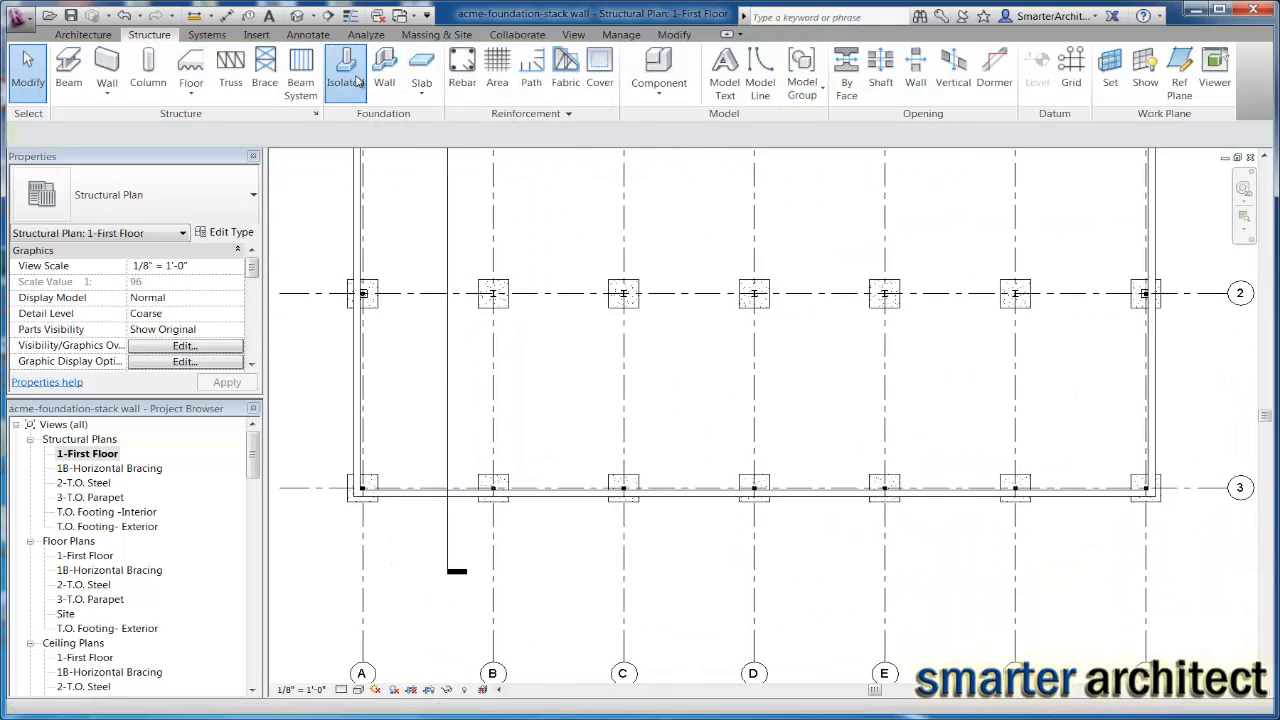
left_click(344, 70)
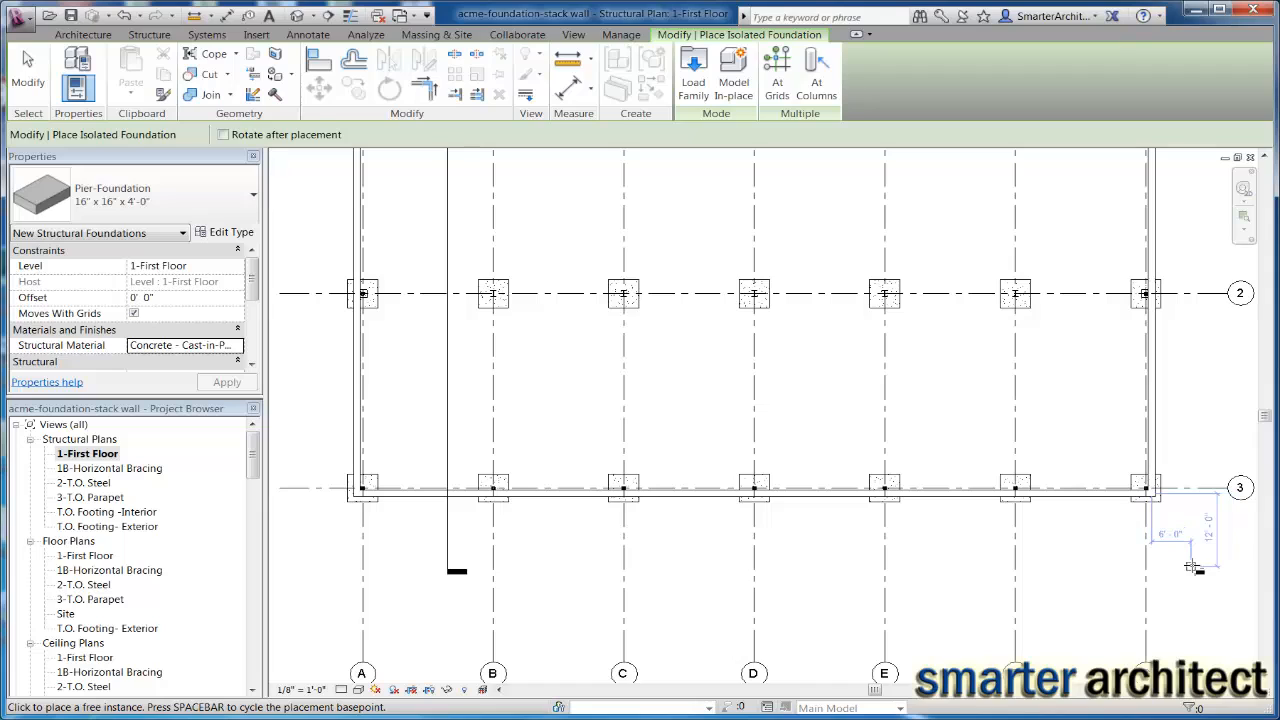
mouse_move(777, 70)
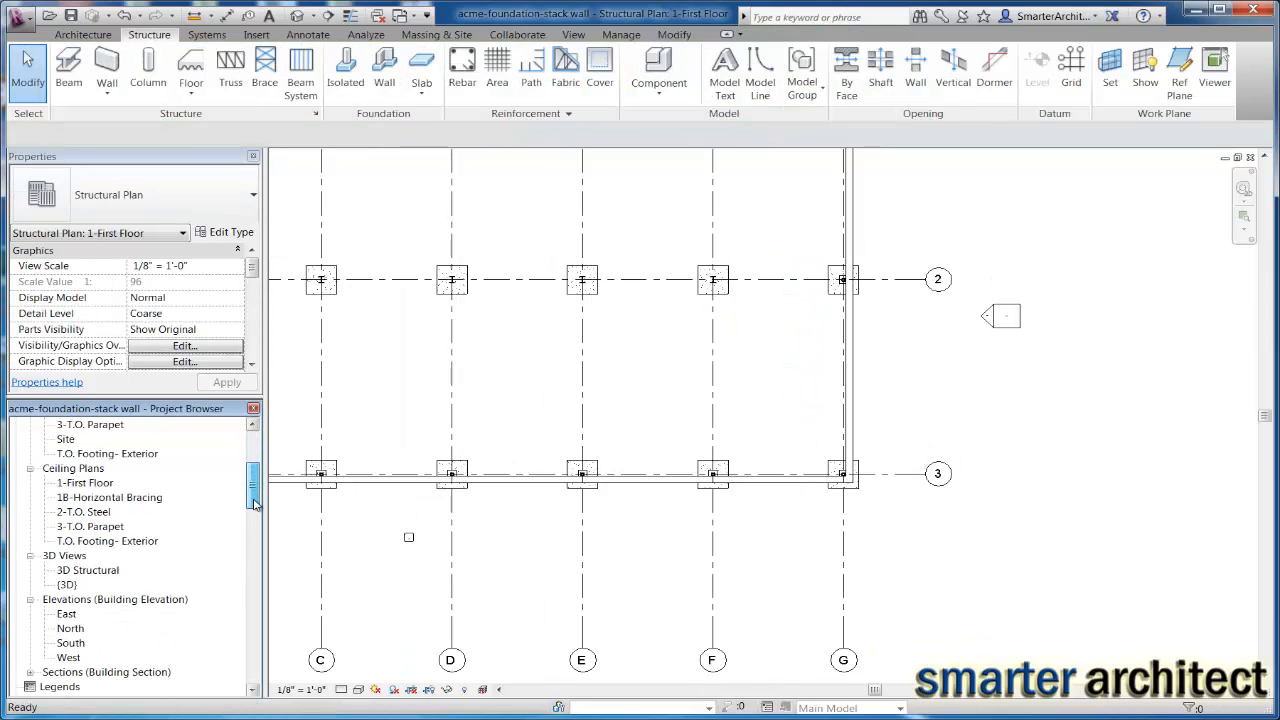
Open the 3D Structural view from the Project Browser
double_click(89, 570)
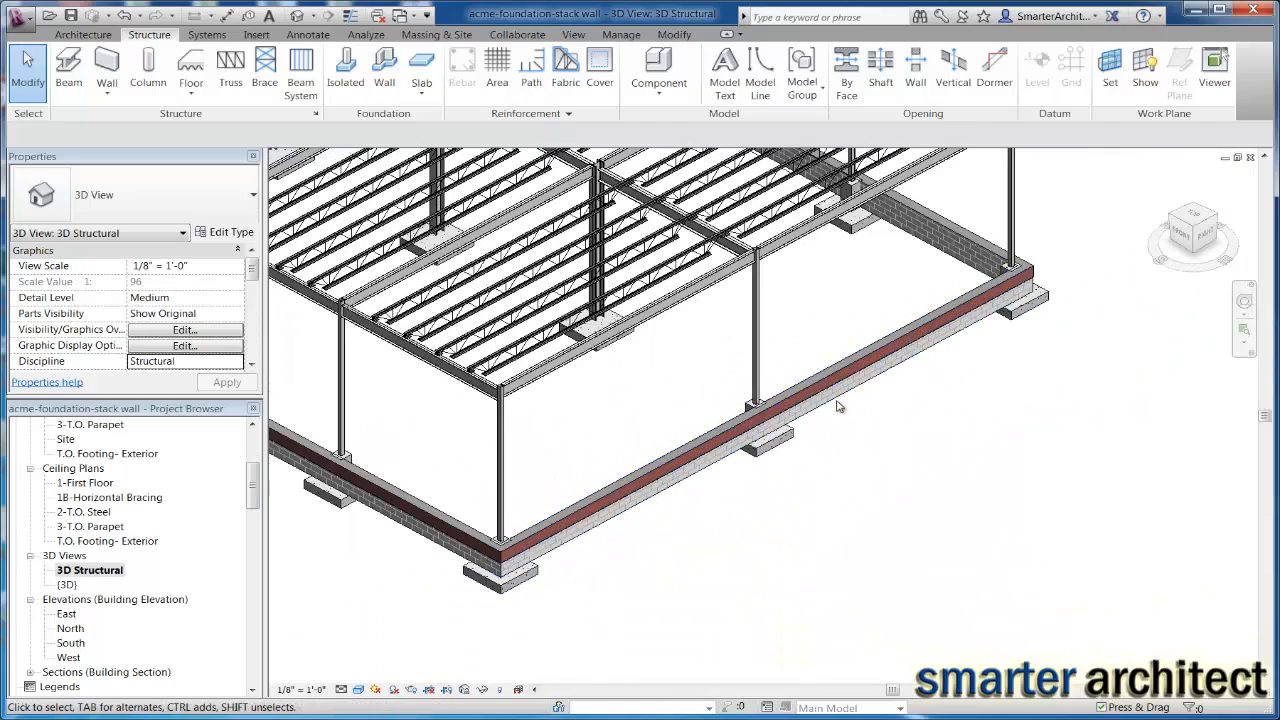
mouse_move(845, 405)
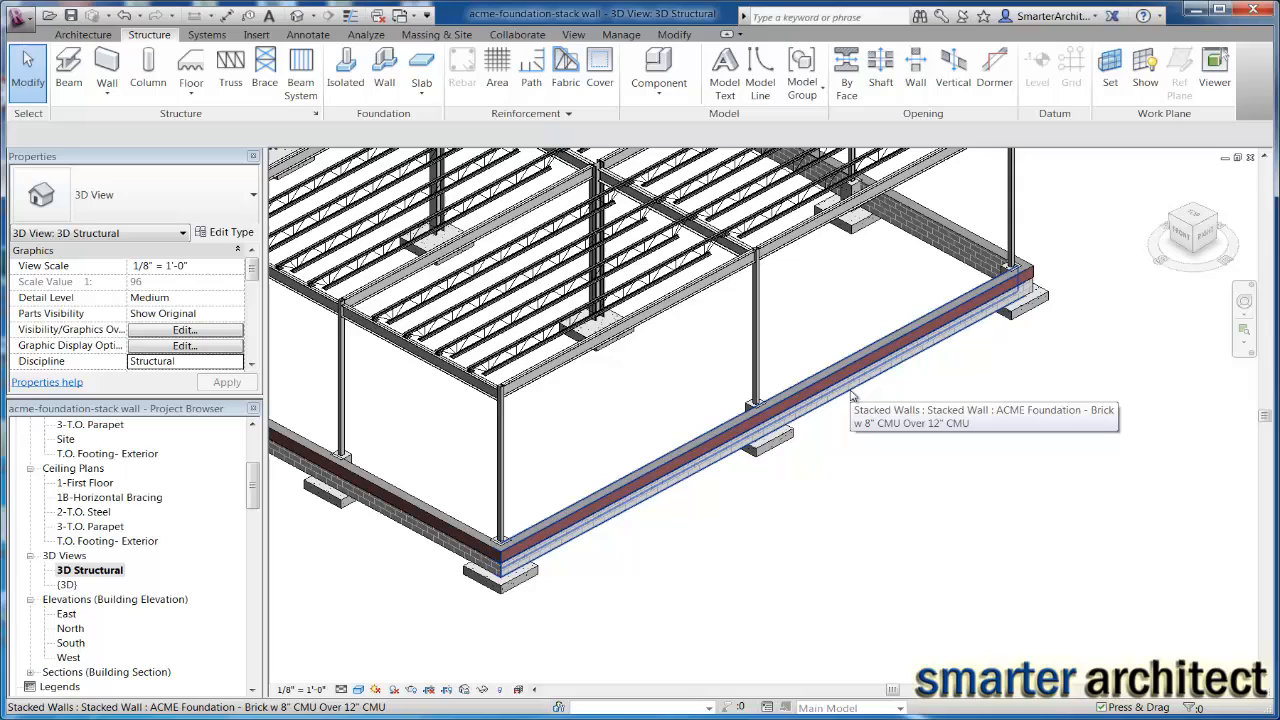
mouse_move(847, 402)
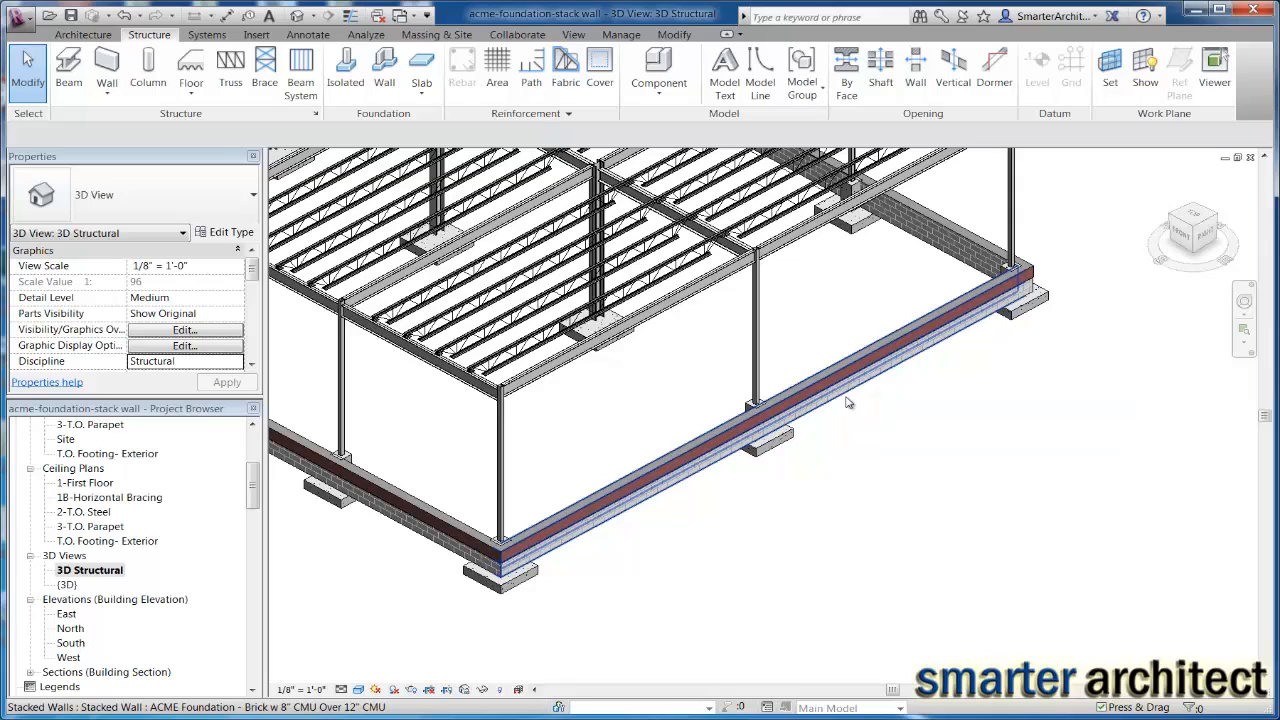
mouse_move(384, 70)
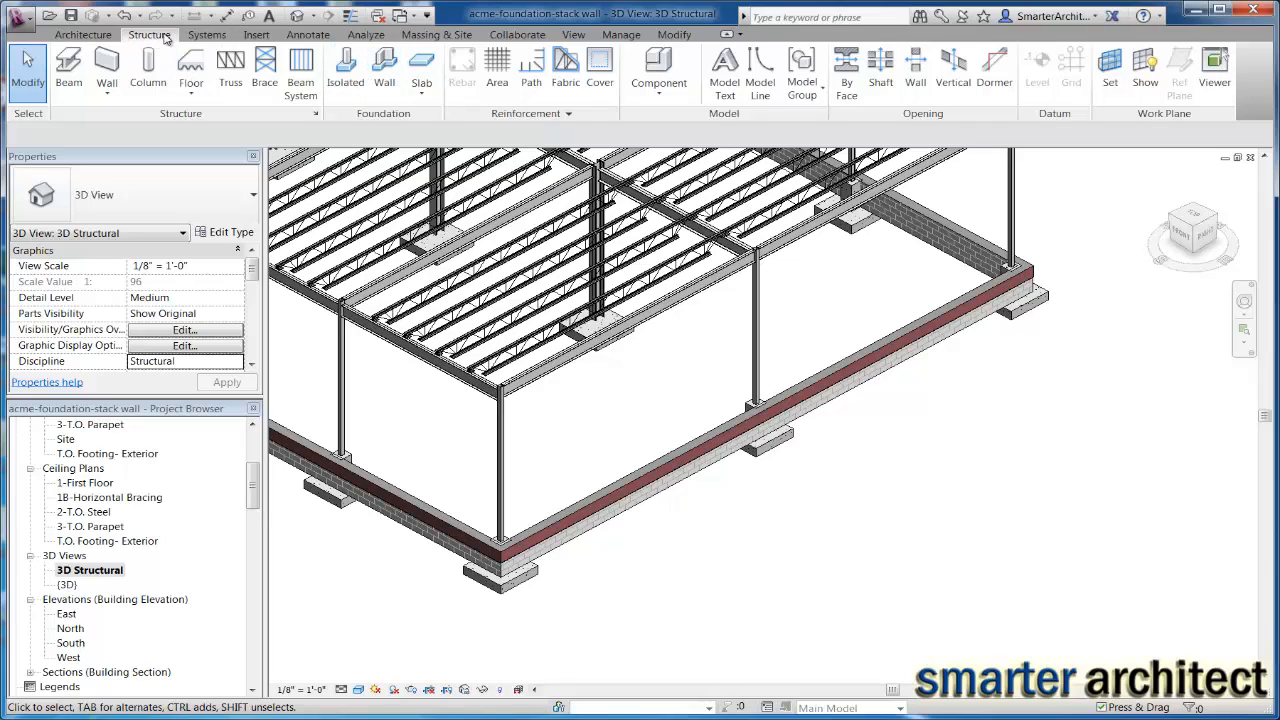
mouse_move(384, 70)
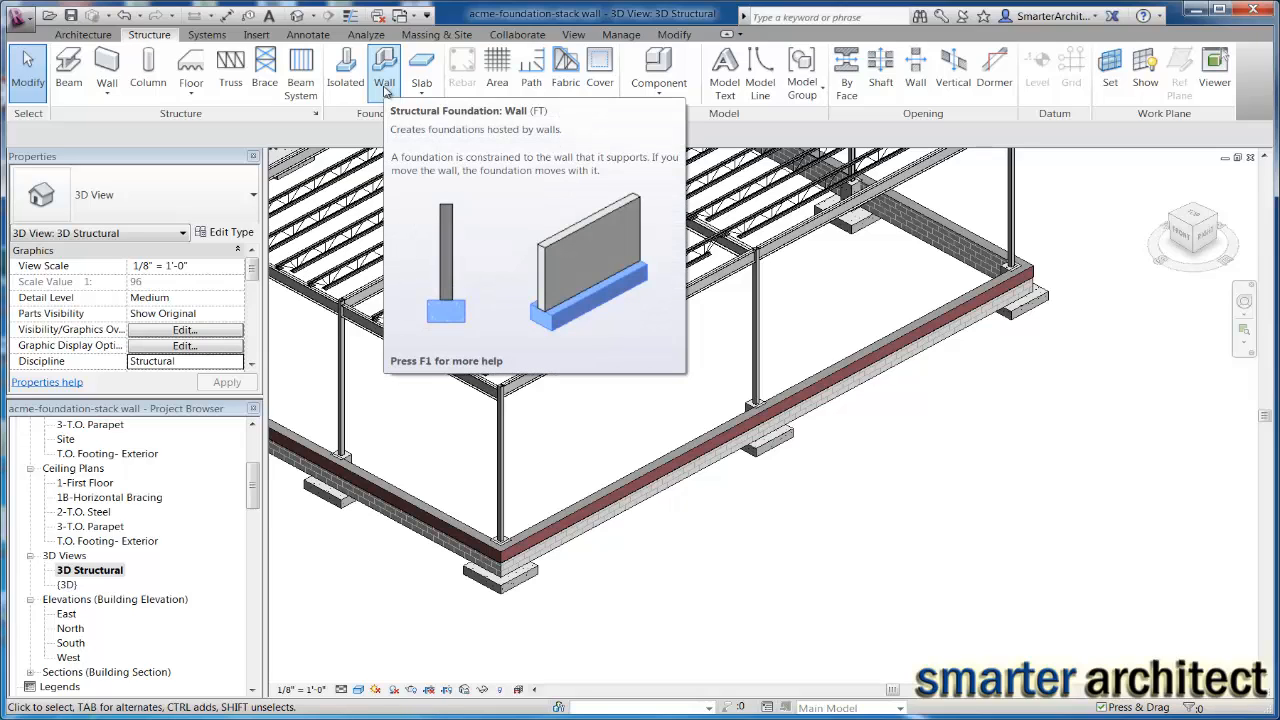
Start the Wall foundation tool and duplicate the 36" x 12" Bearing Footing type
left_click(384, 70)
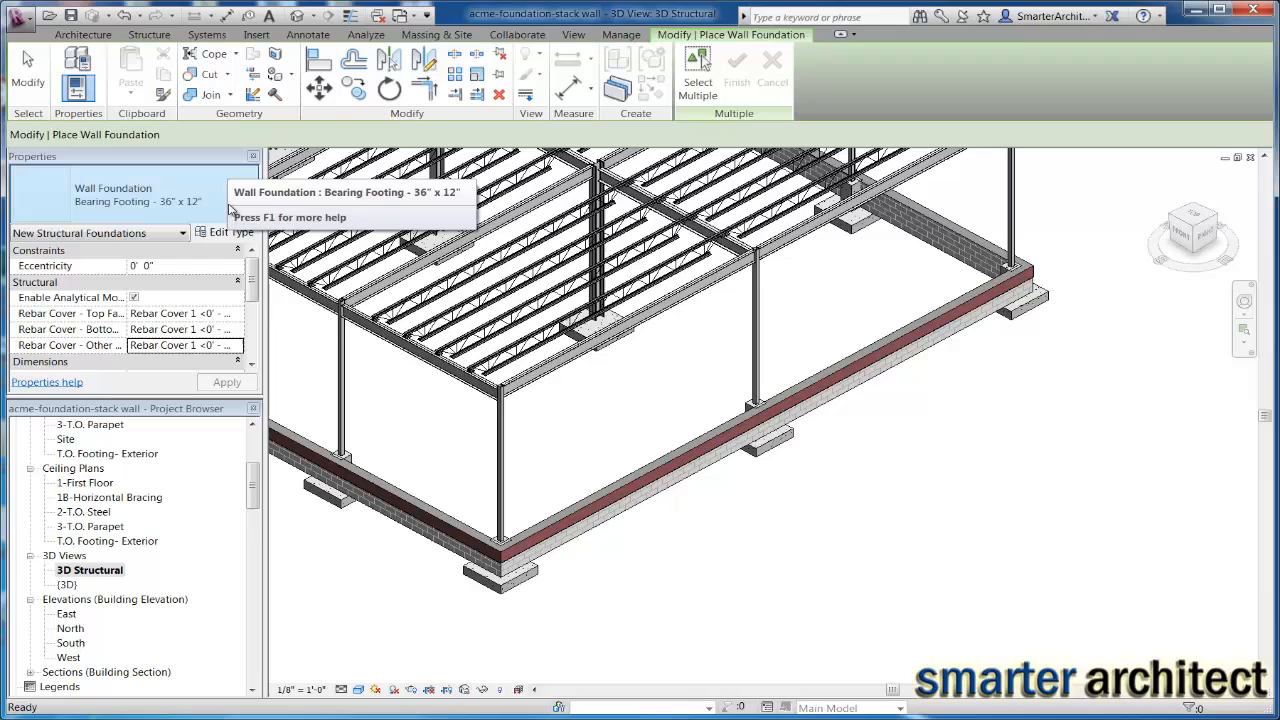
mouse_move(230, 208)
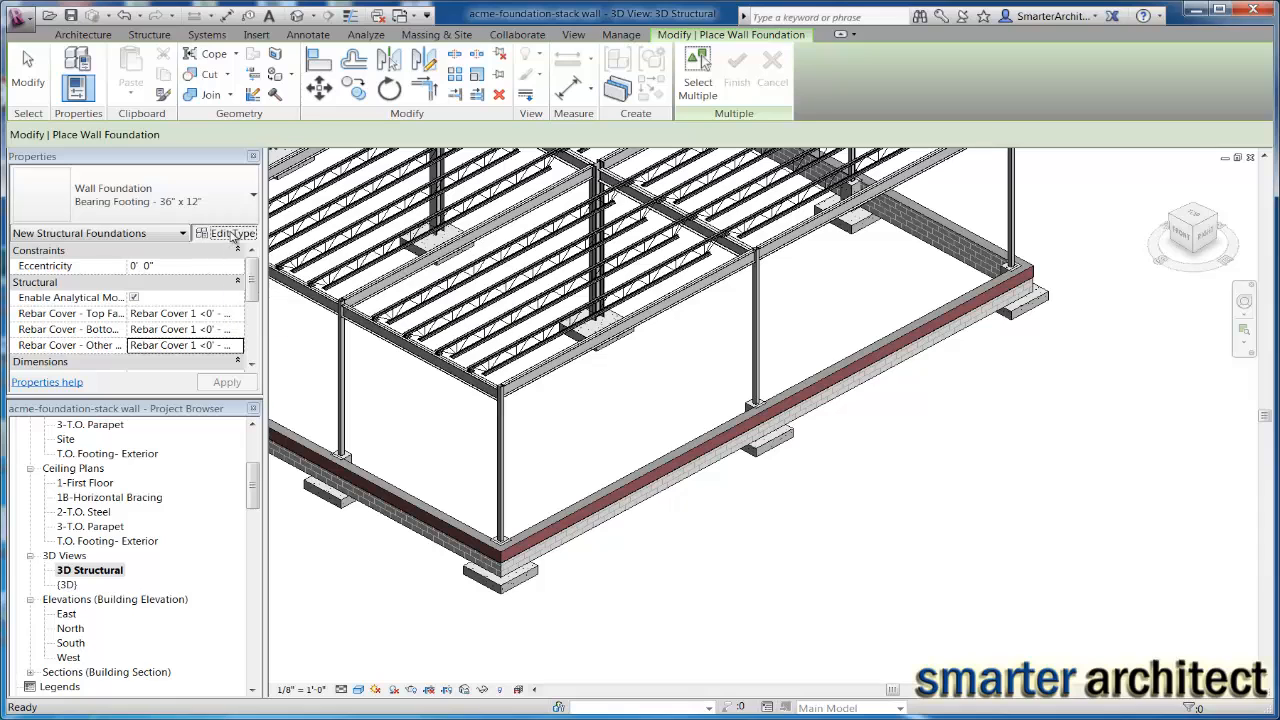
left_click(227, 233)
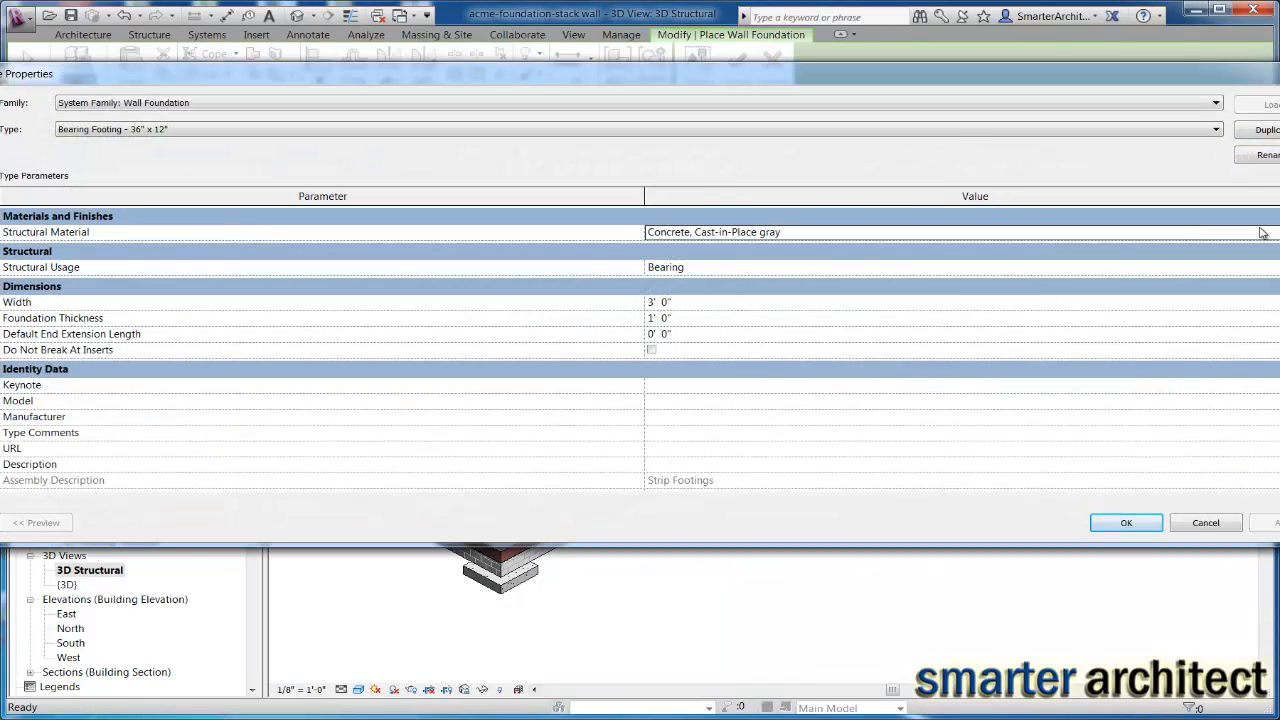
mouse_move(830, 305)
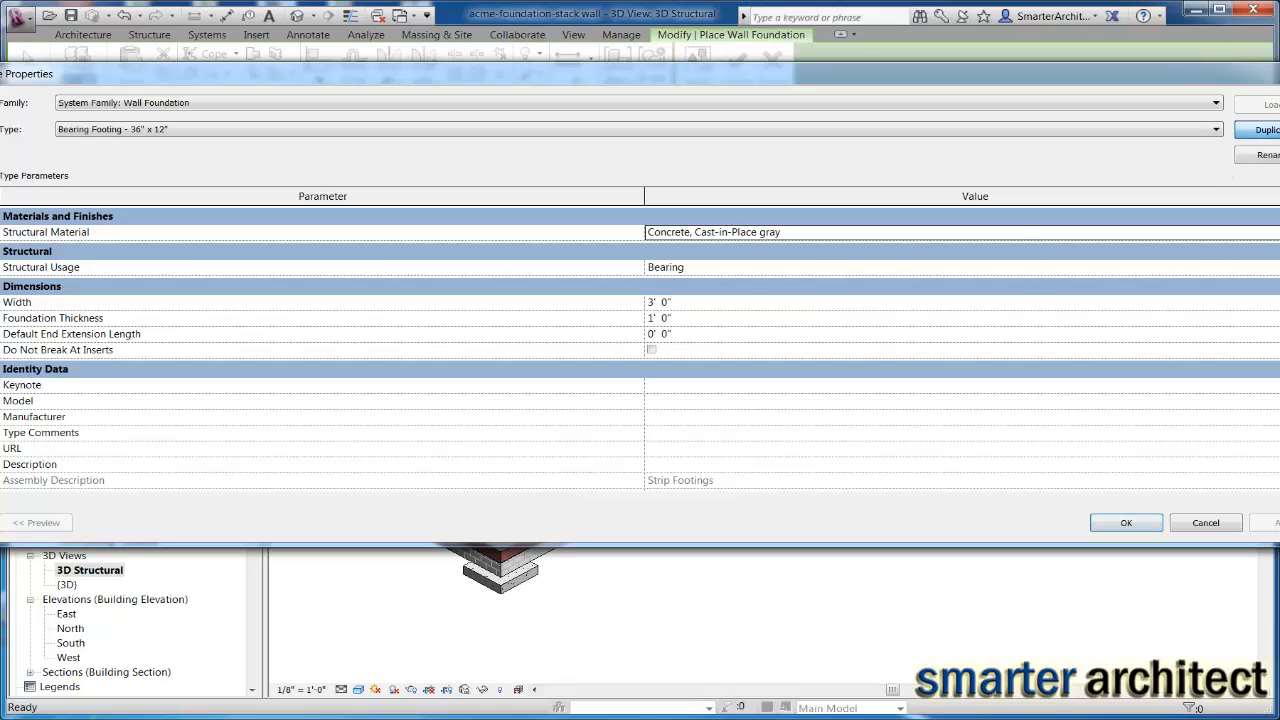
left_click(1264, 129)
type("Bearing Footing - 24\" x 12\"")
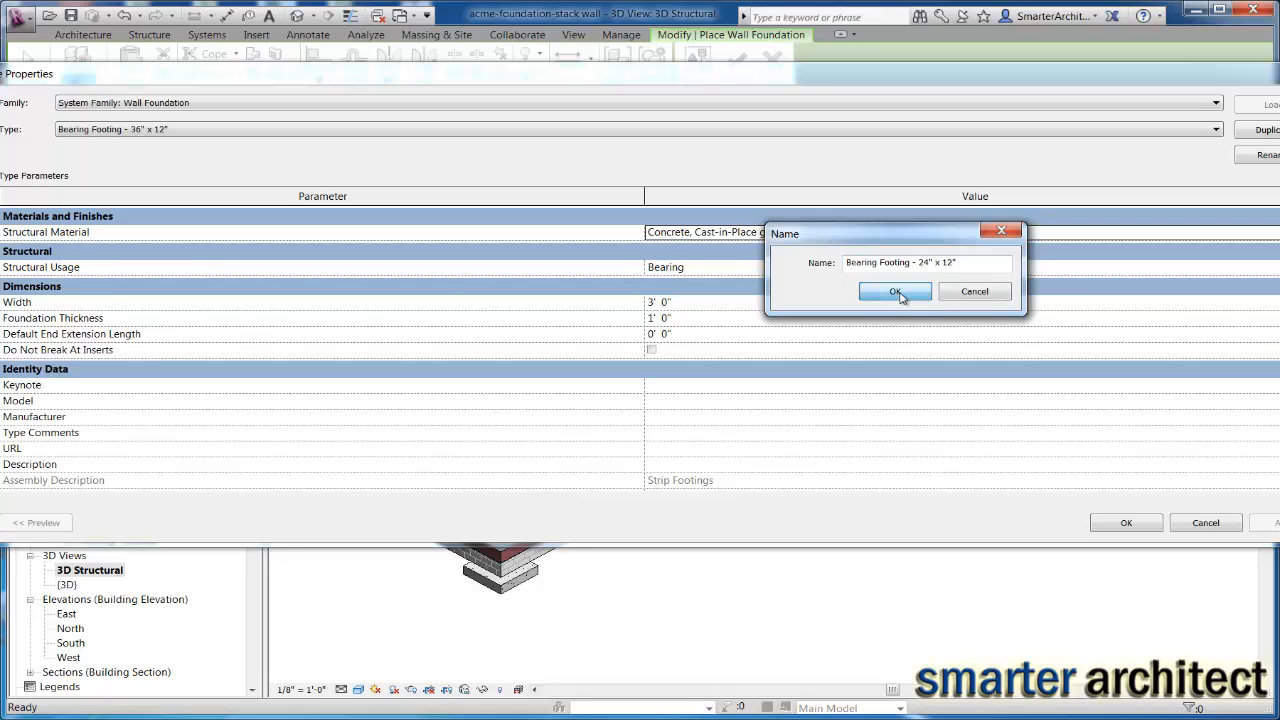
Accept the name Bearing Footing - 24" x 12" and give it a 2' 0" width
left_click(895, 291)
type("2")
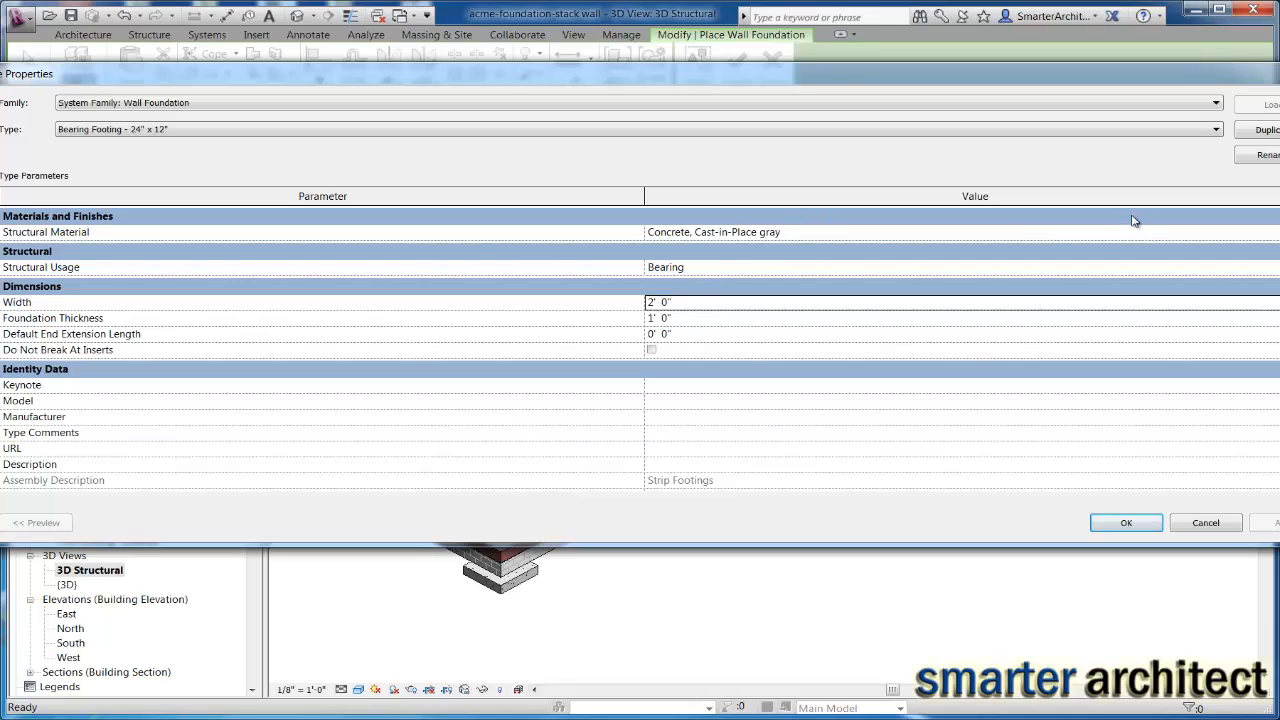
mouse_move(923, 247)
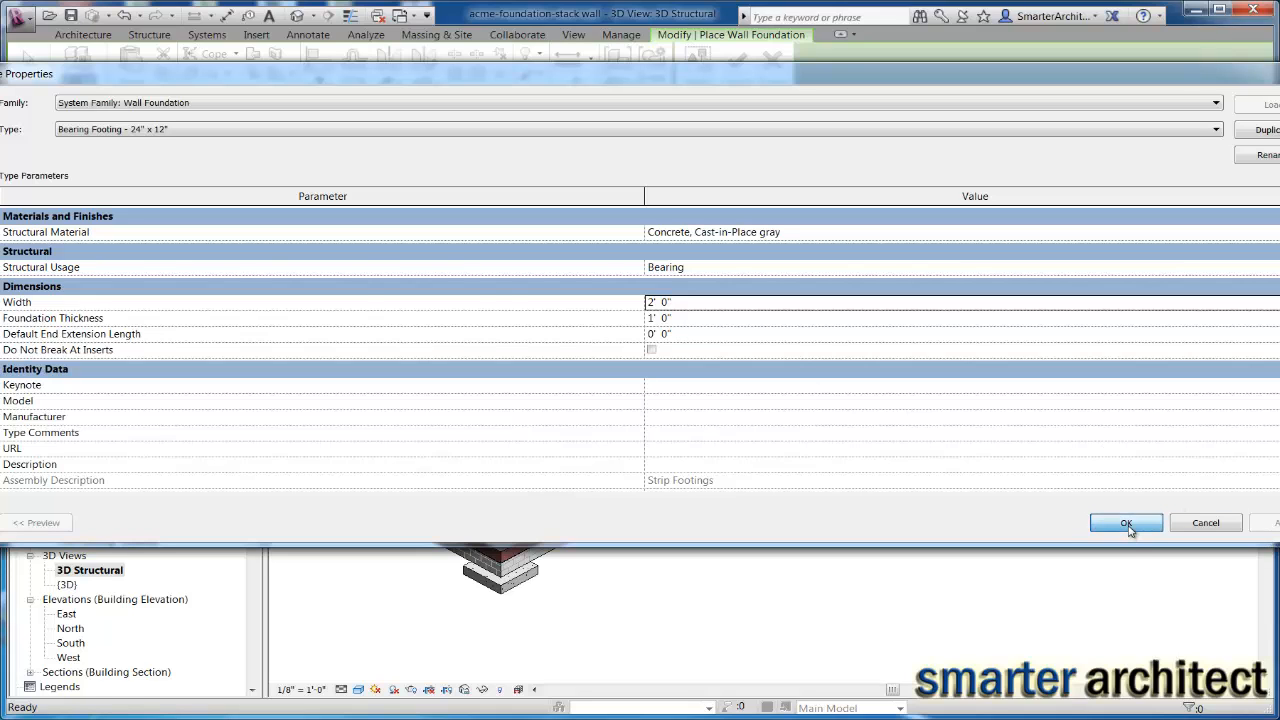
left_click(1126, 522)
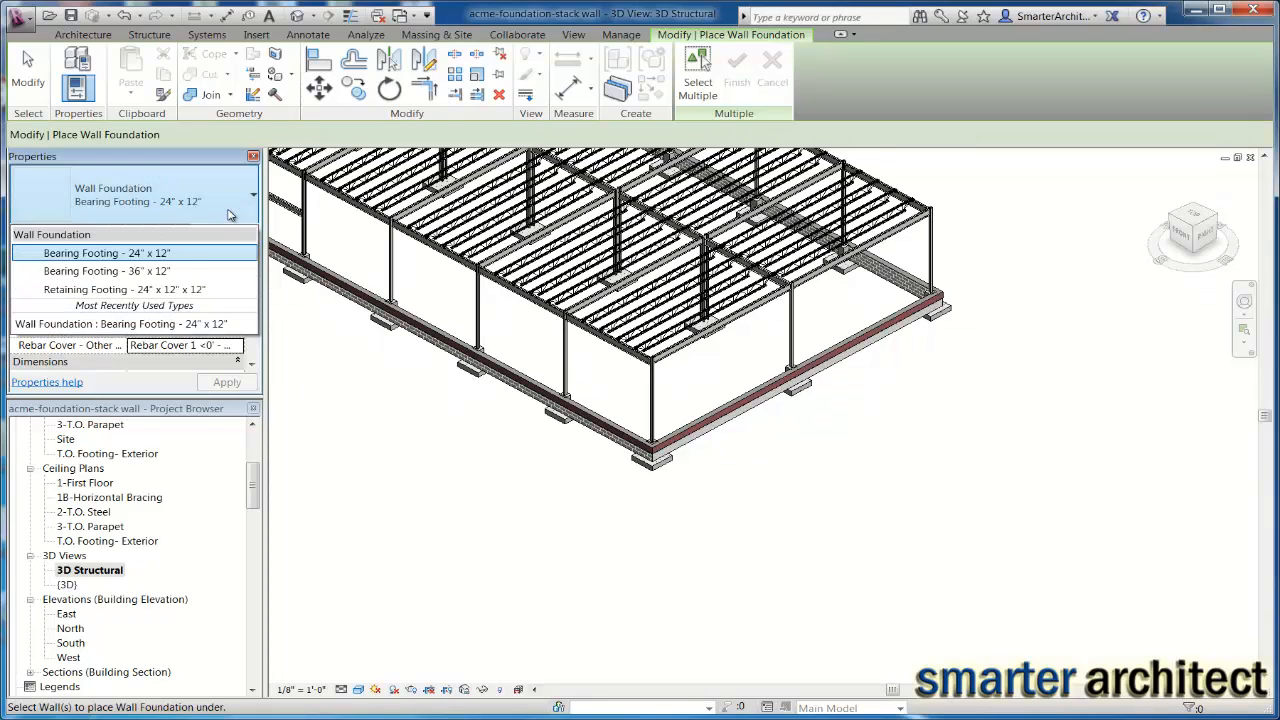
mouse_move(190, 253)
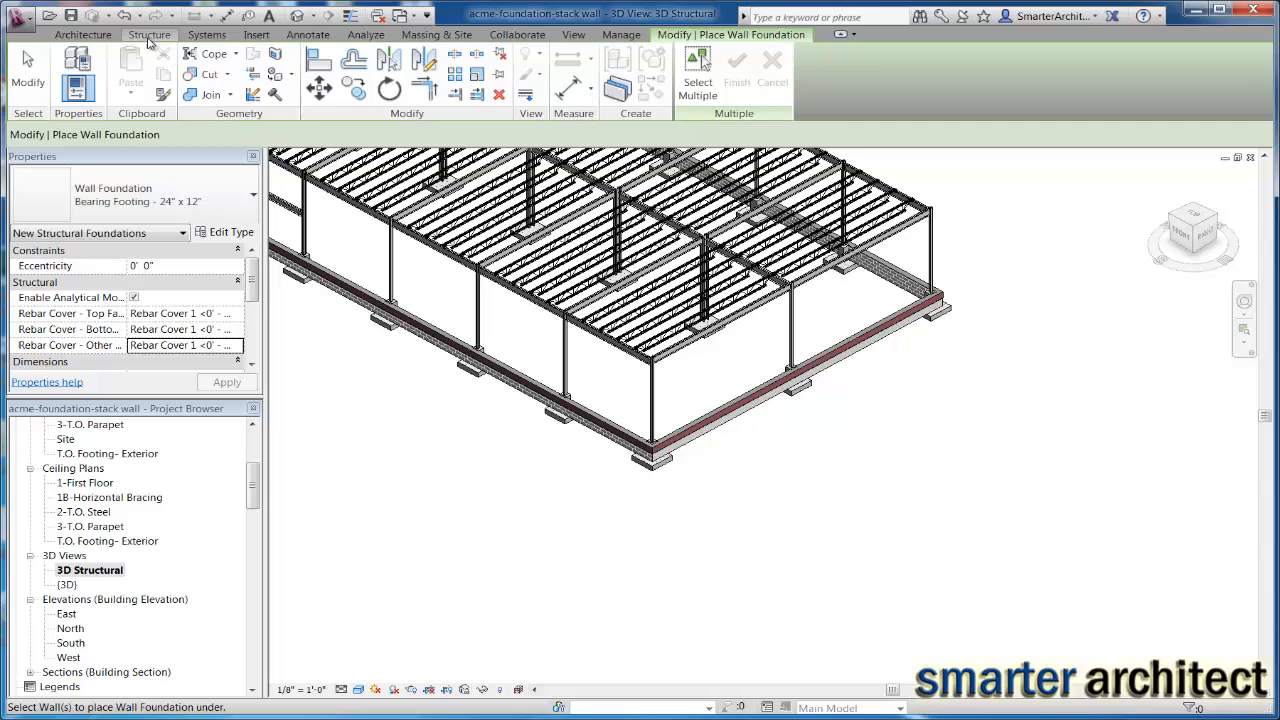
Reactivate Structure > Foundation > Wall with the Bearing Footing - 24" x 12" type
left_click(149, 34)
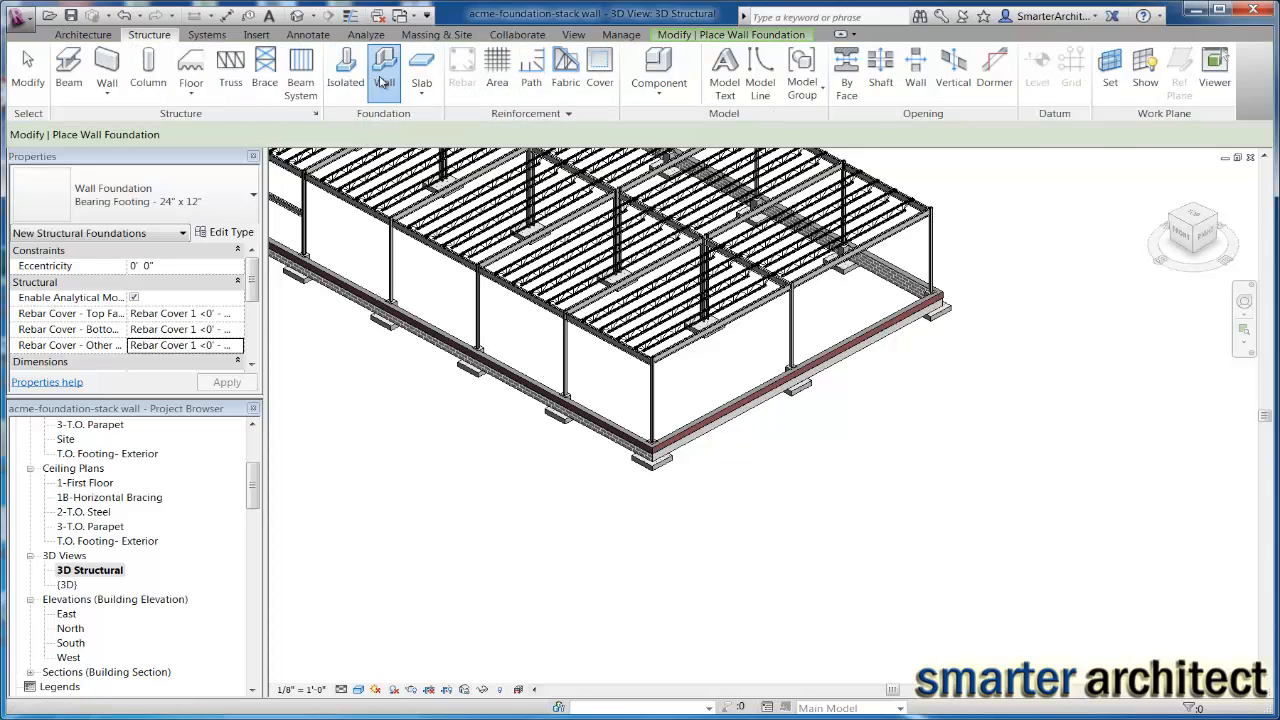
left_click(384, 70)
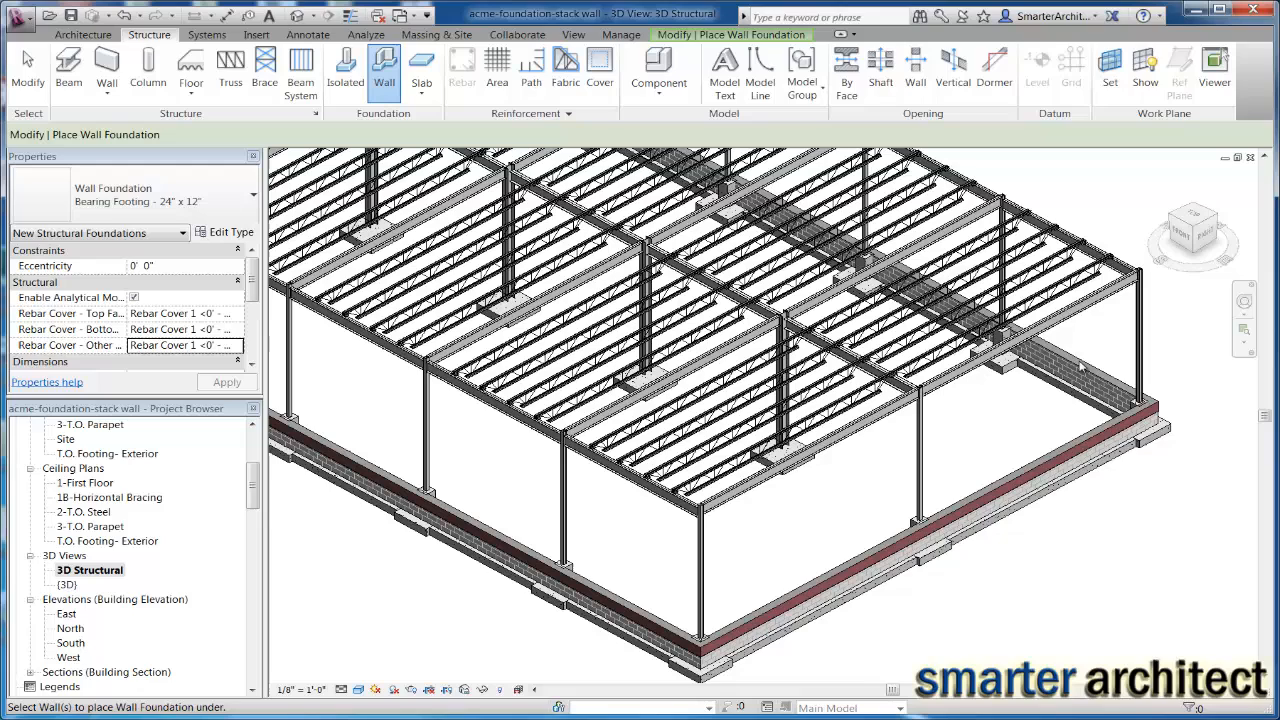
mouse_move(762, 645)
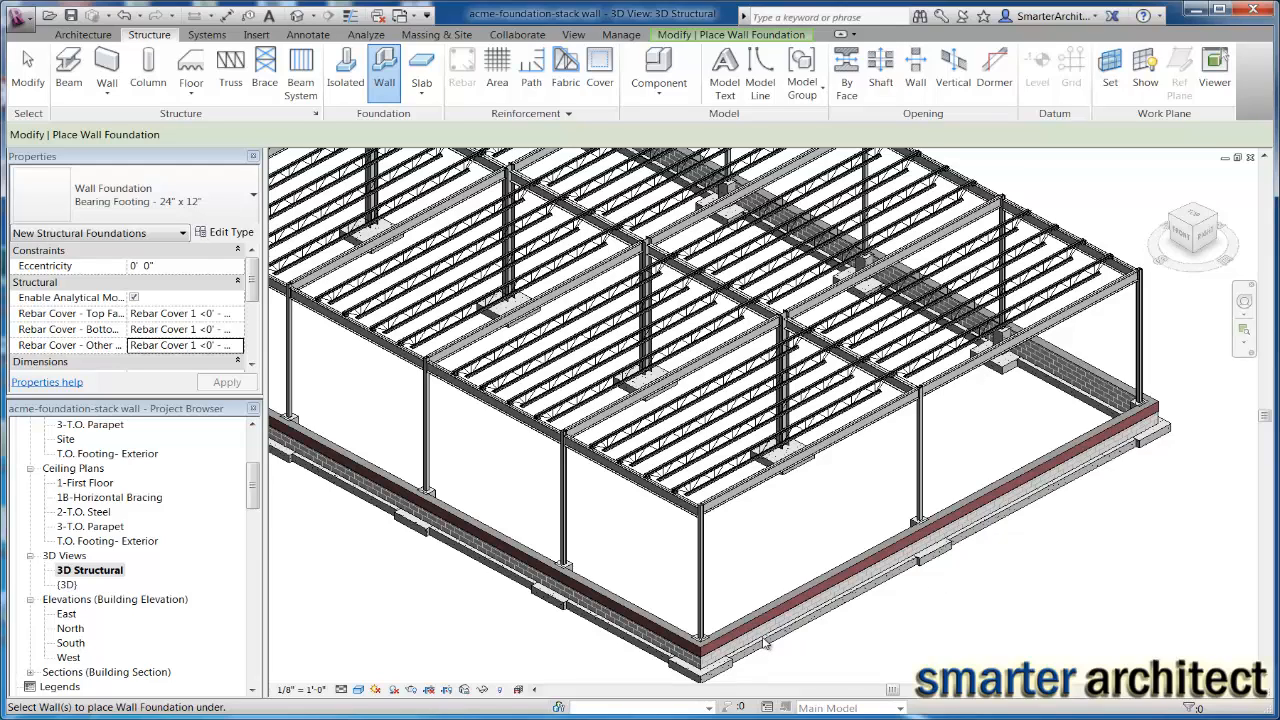
mouse_move(767, 597)
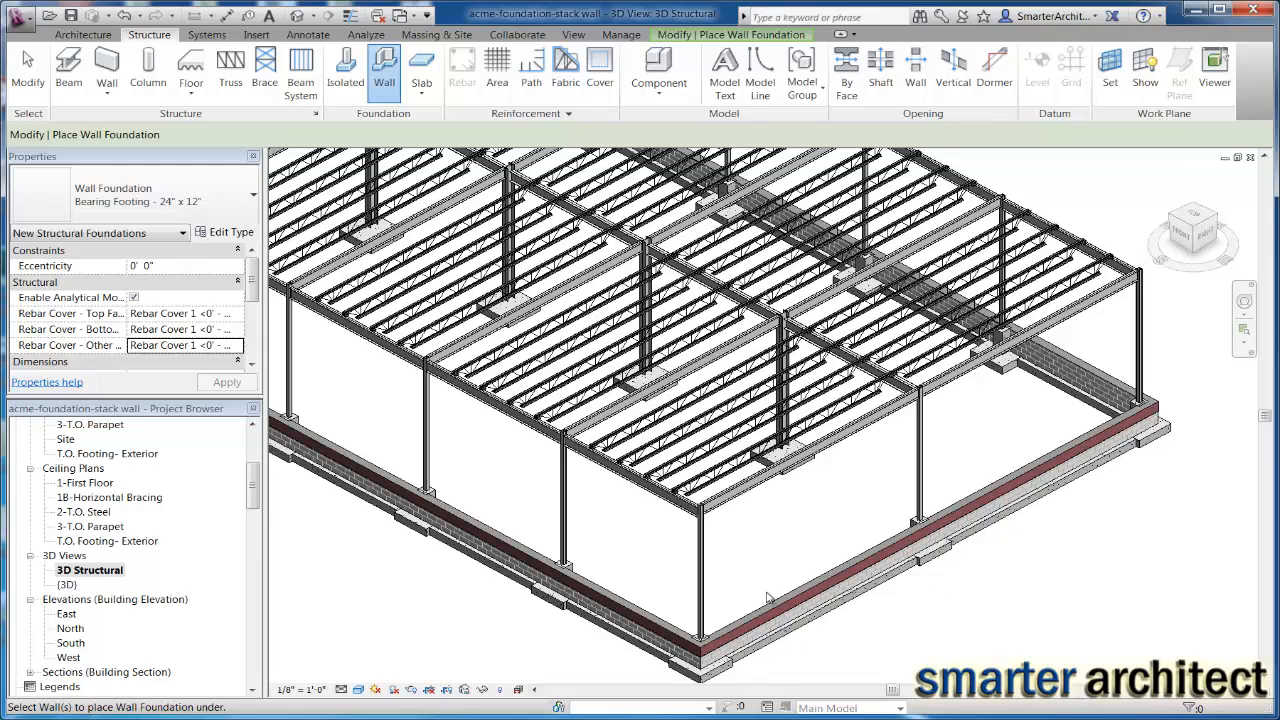